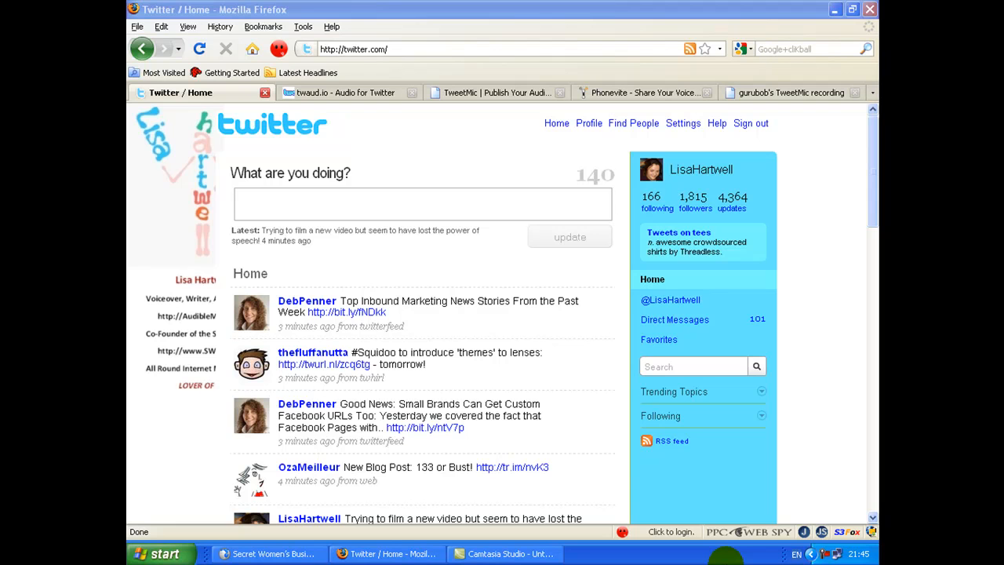
mouse_move(499, 93)
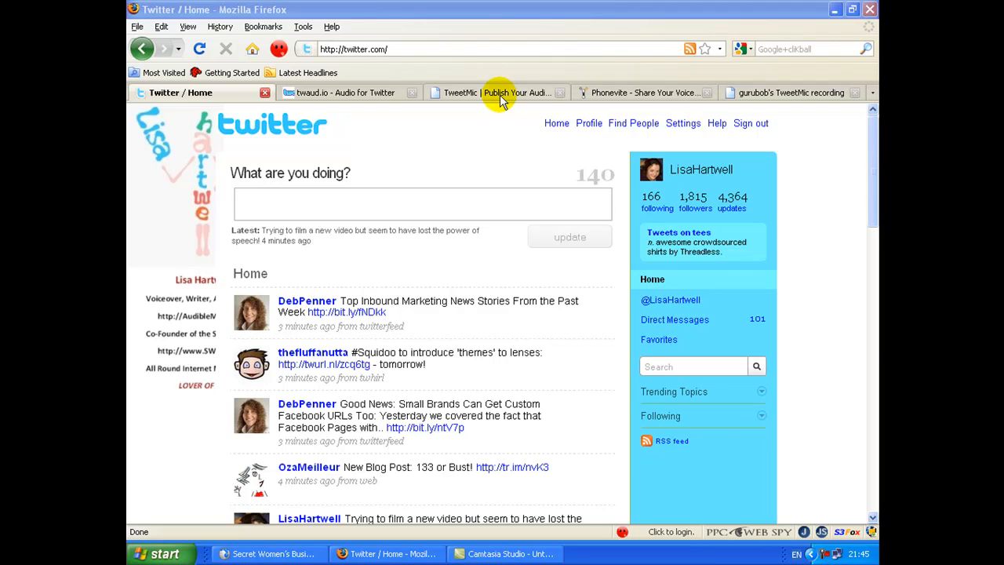
Switch to the TweetMic site and scroll through its features and App Store listing.
click(494, 93)
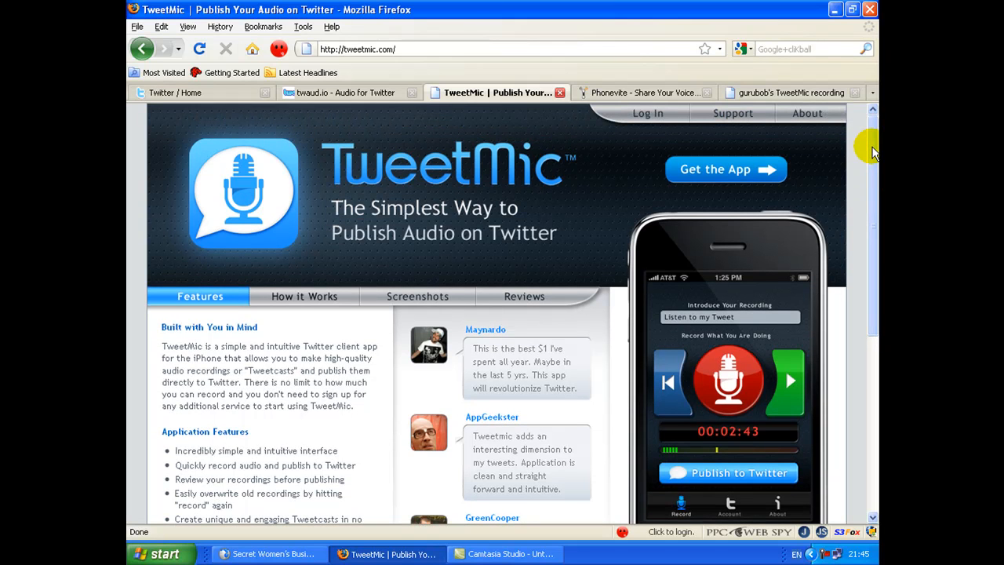
scroll(down, 3)
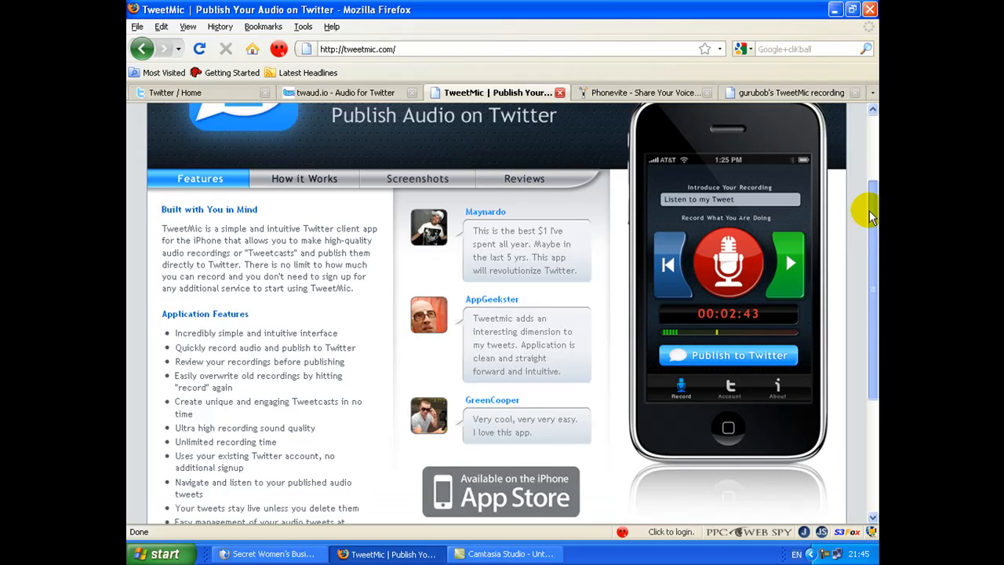
scroll(down, 3)
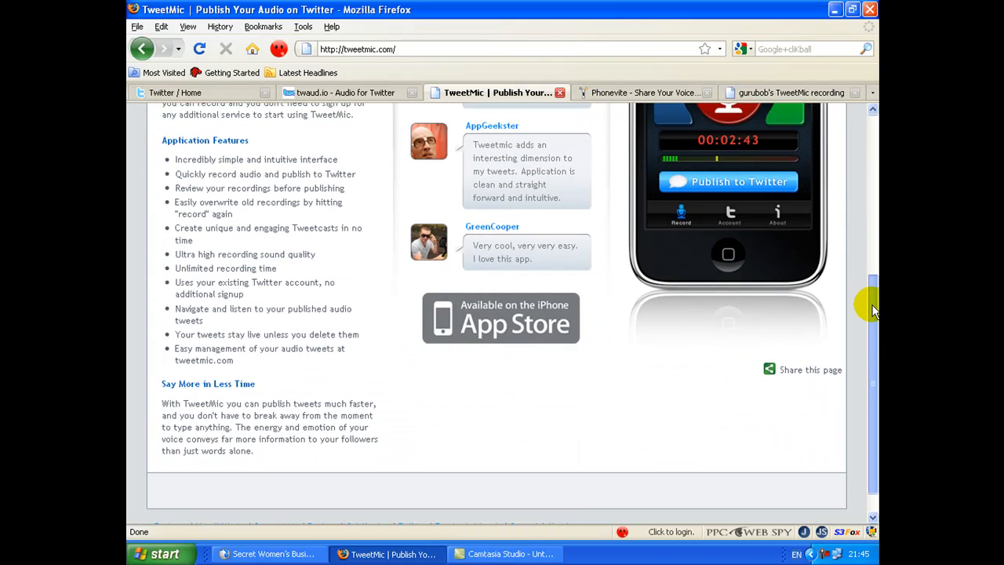
scroll(down, 3)
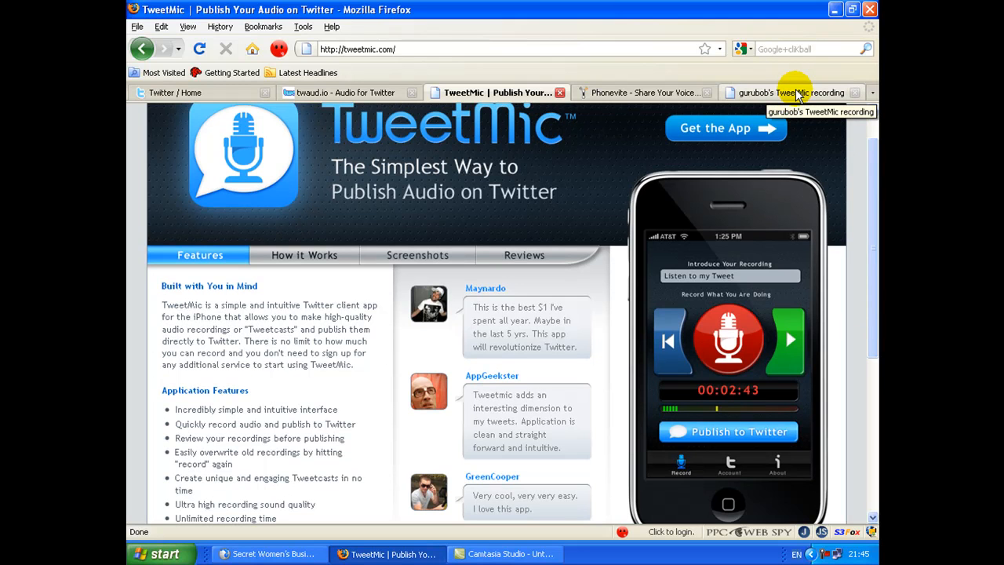
Show gurubob's TweetMic recording page with its audio player and #tweetcast description.
click(792, 93)
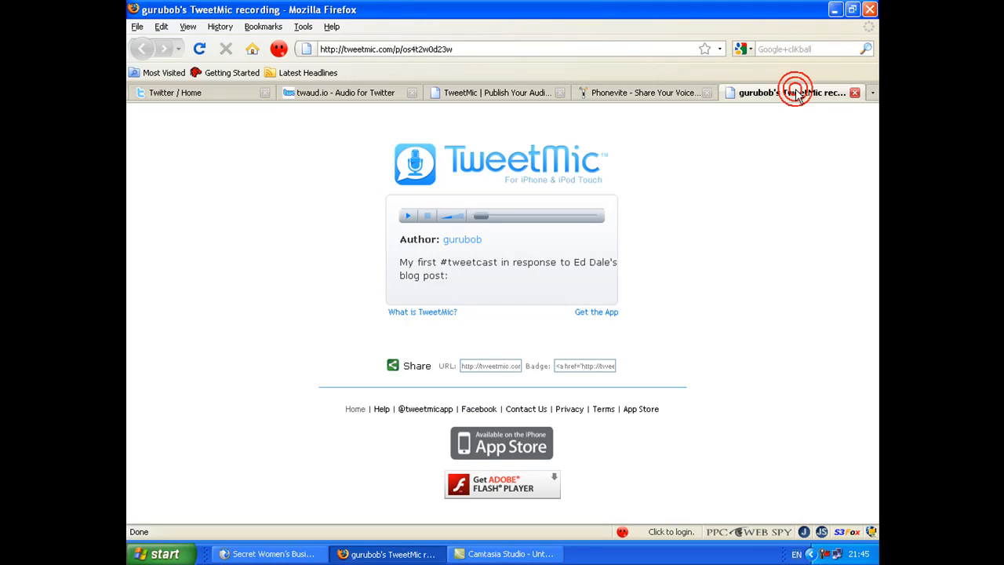
mouse_move(577, 160)
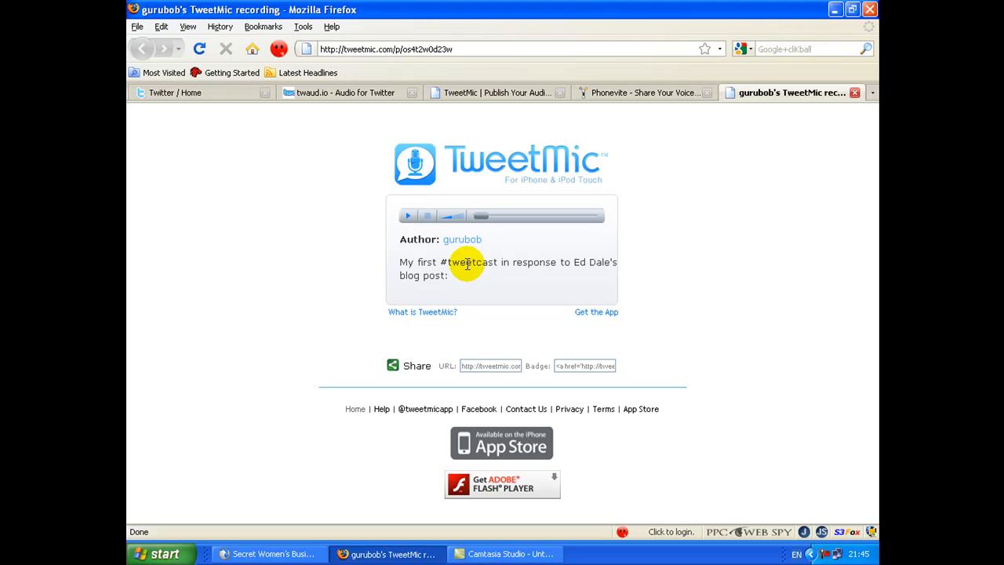
mouse_move(424, 382)
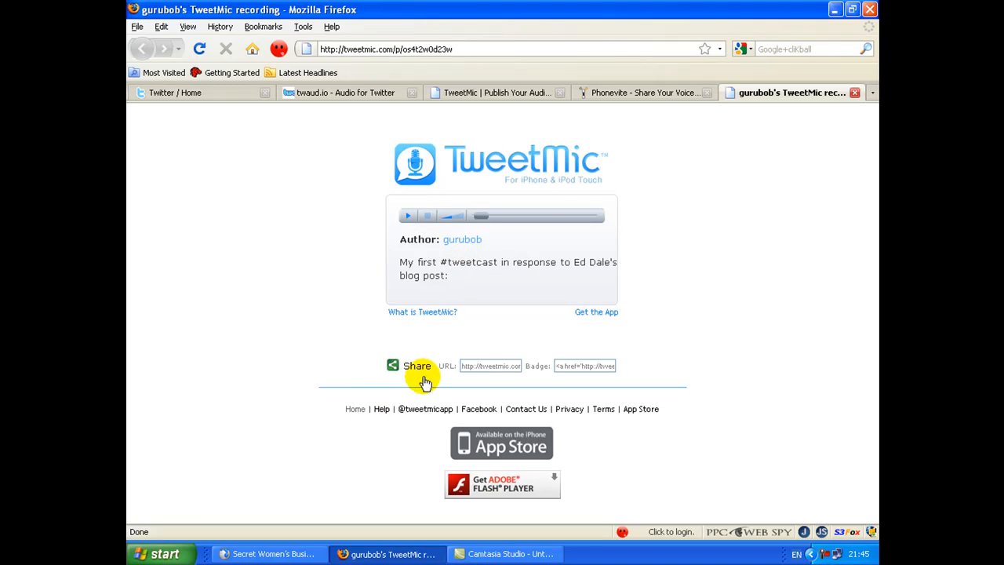
mouse_move(740, 251)
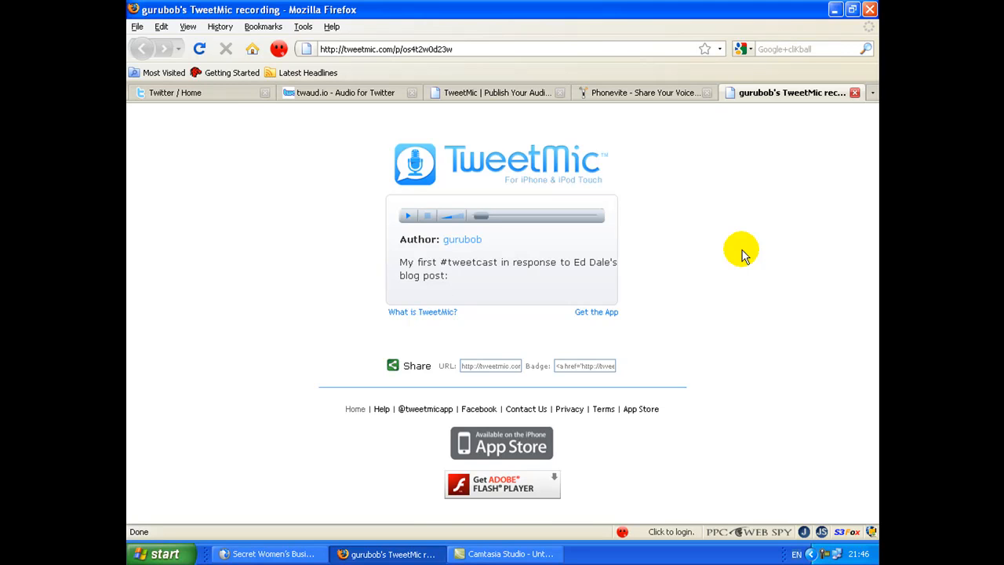
Switch to Phonevite and scroll through its how-it-works, press and express widget sections and back up.
click(384, 93)
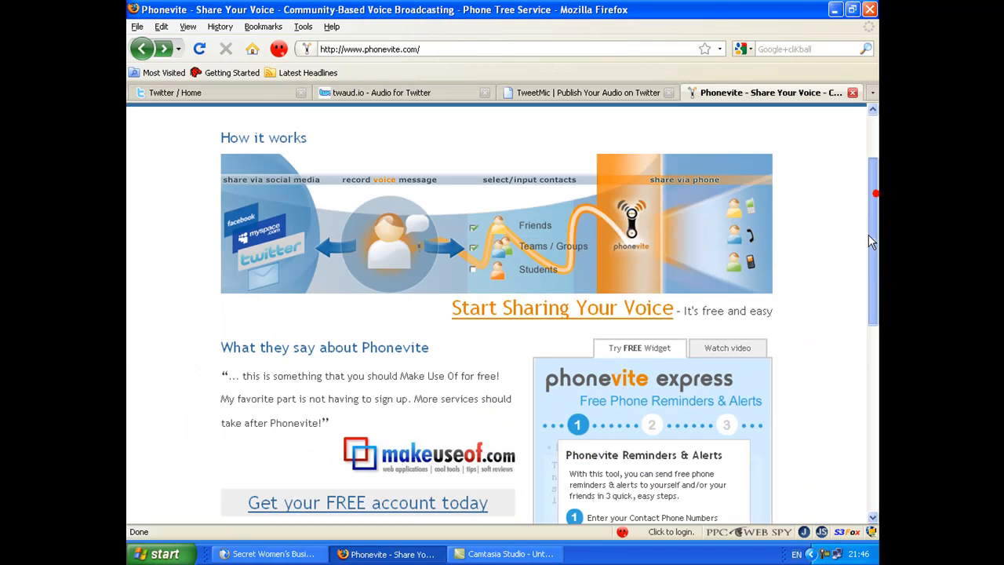
scroll(down, 3)
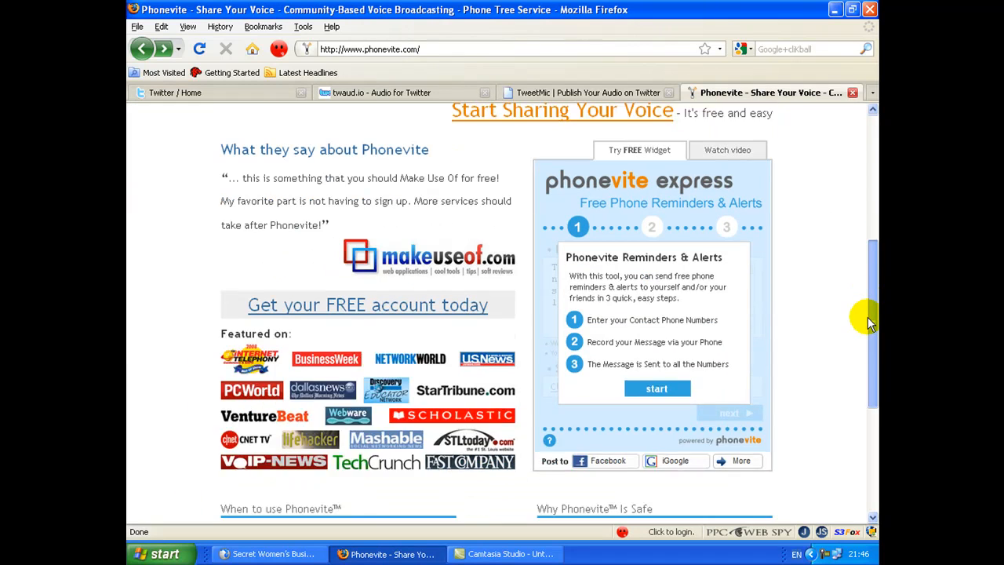
scroll(down, 3)
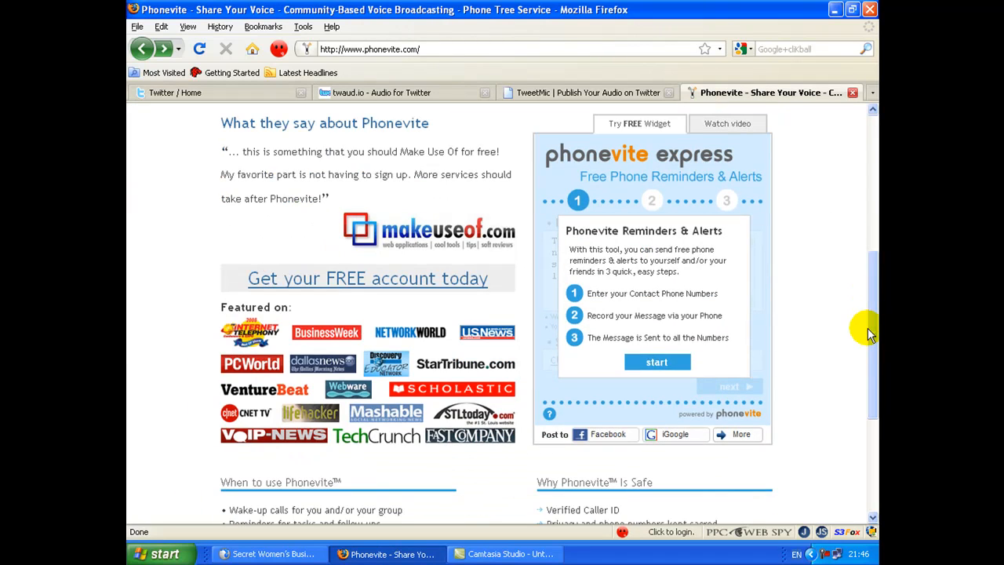
scroll(down, 3)
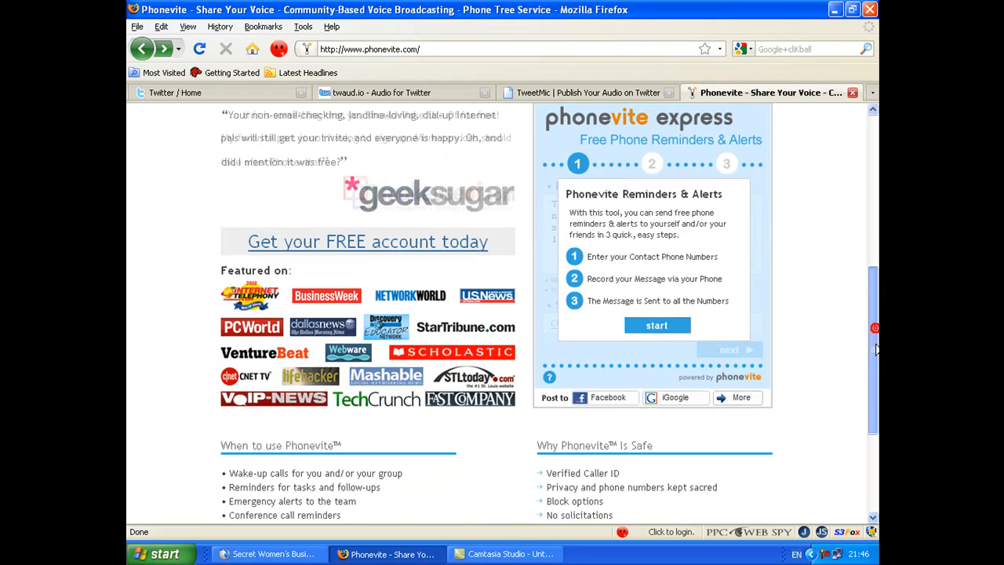
scroll(up, 3)
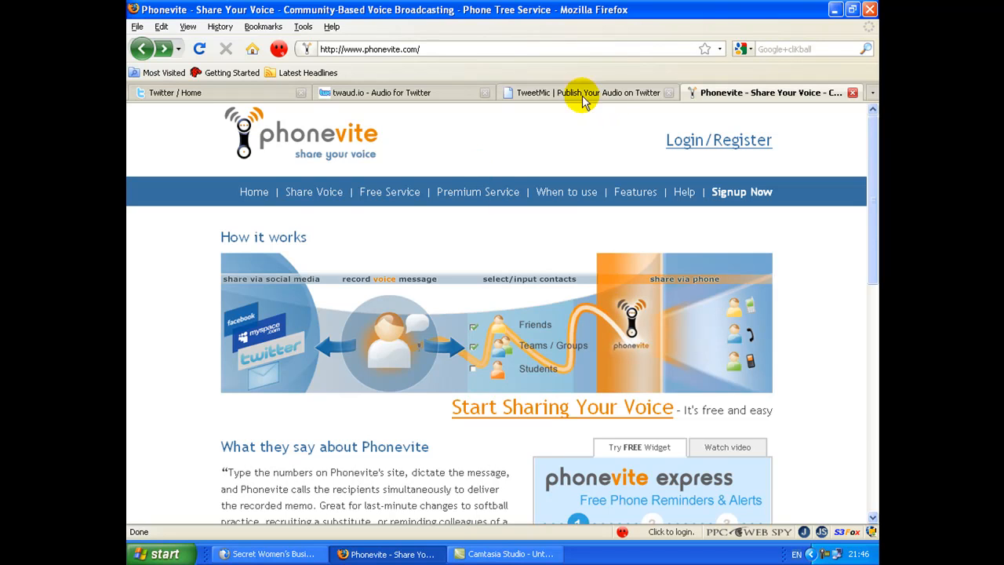
mouse_move(383, 93)
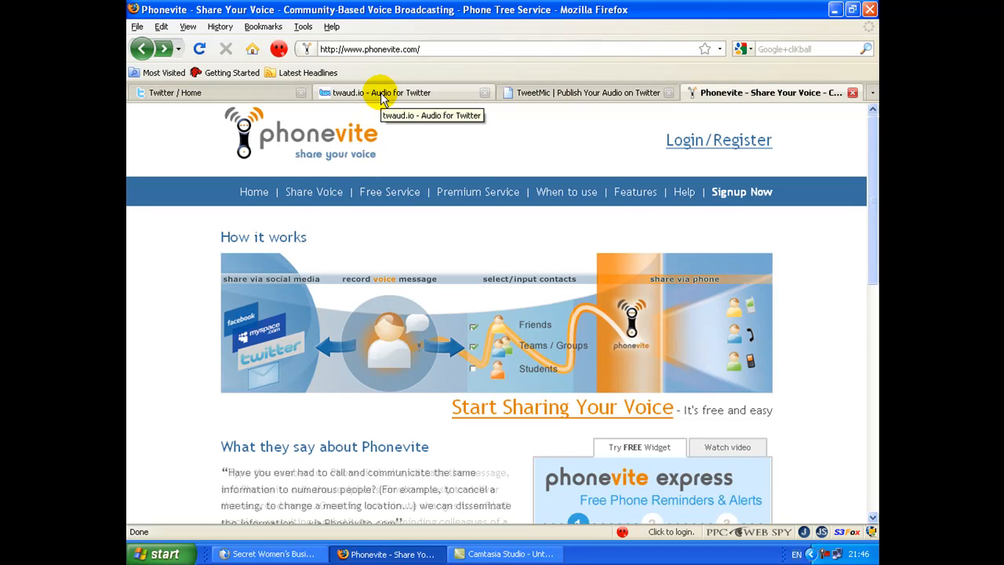
Switch to twaud.io and scroll through recent clips and the 'What is twaud.io?' explanation and back up.
click(384, 93)
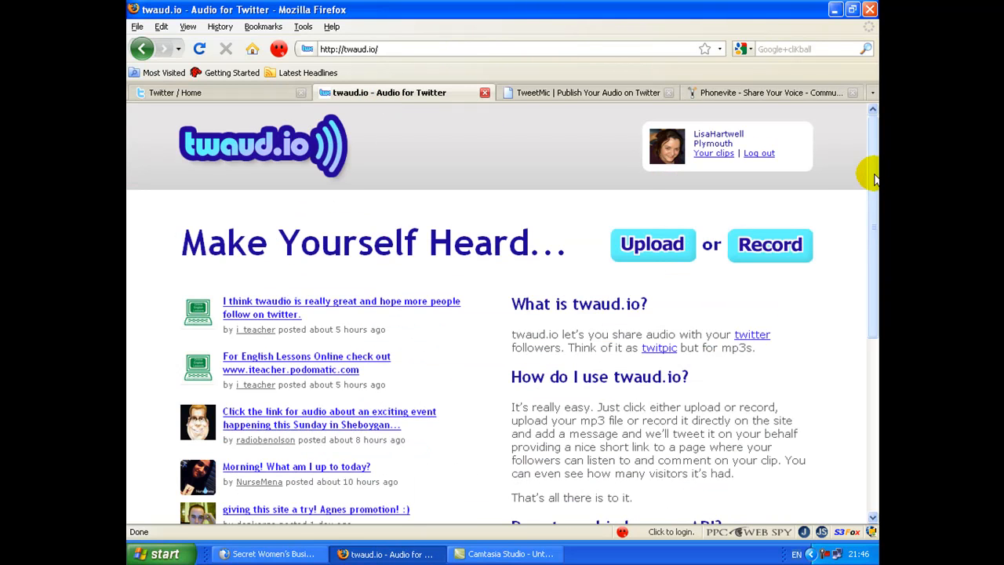
scroll(down, 3)
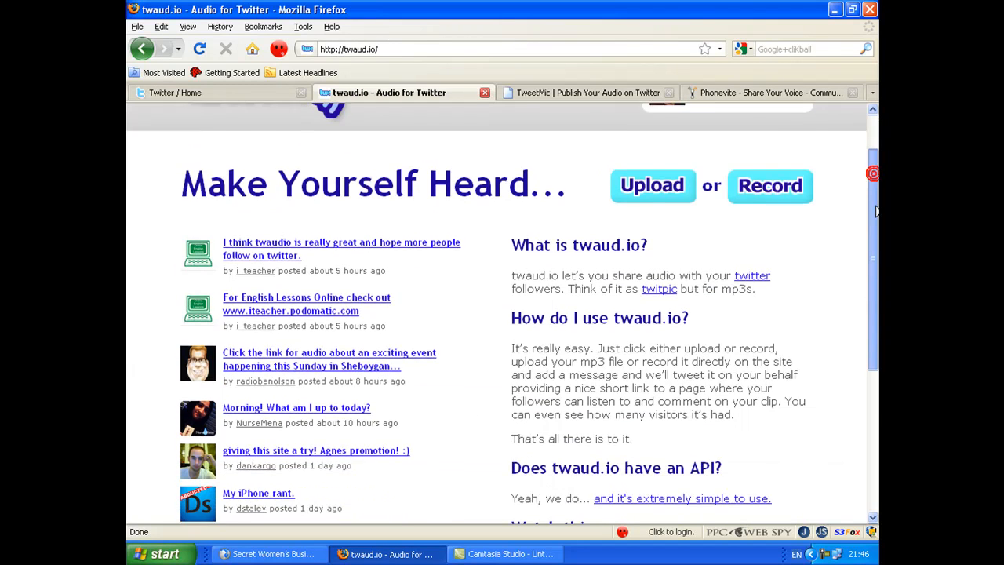
scroll(down, 3)
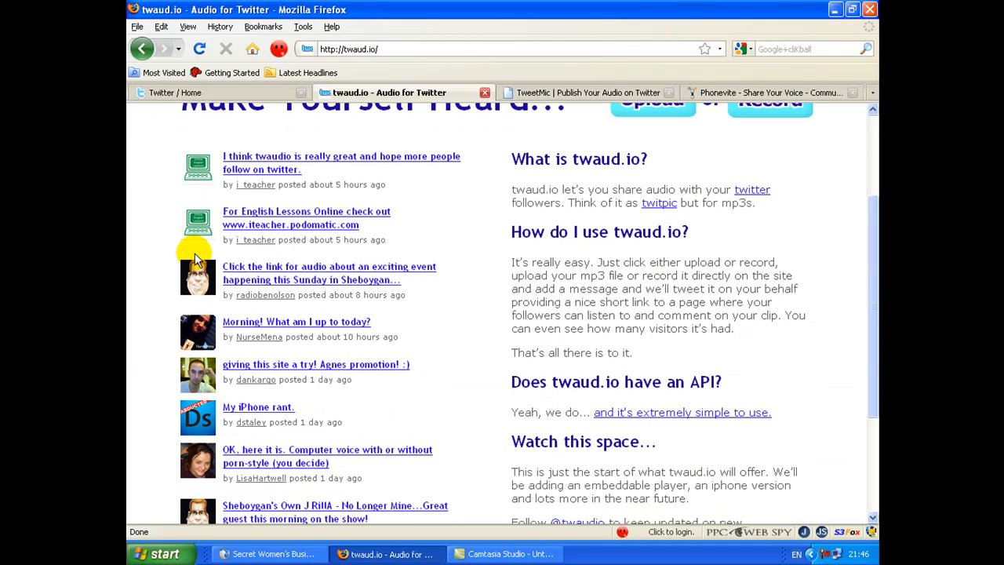
mouse_move(392, 315)
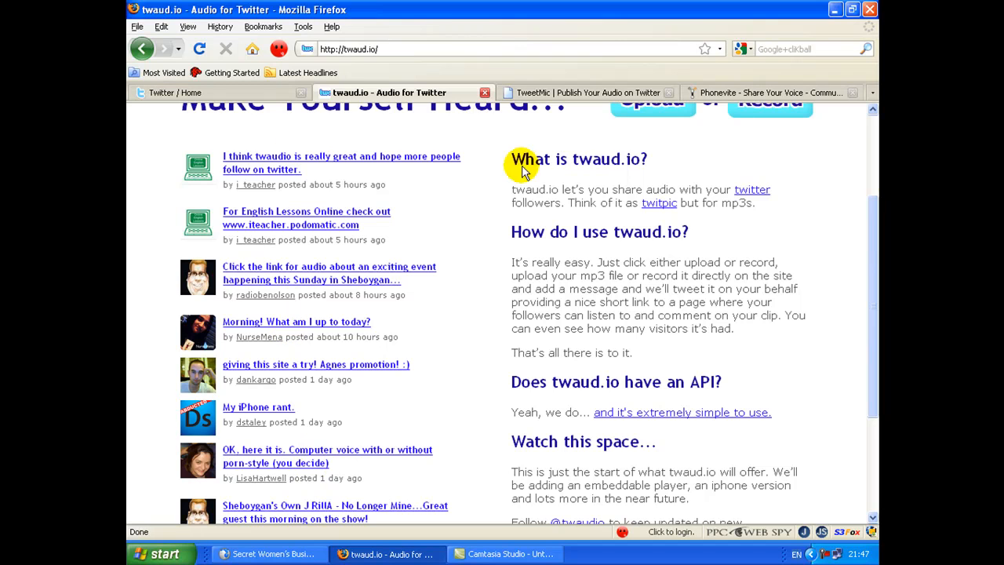
scroll(up, 3)
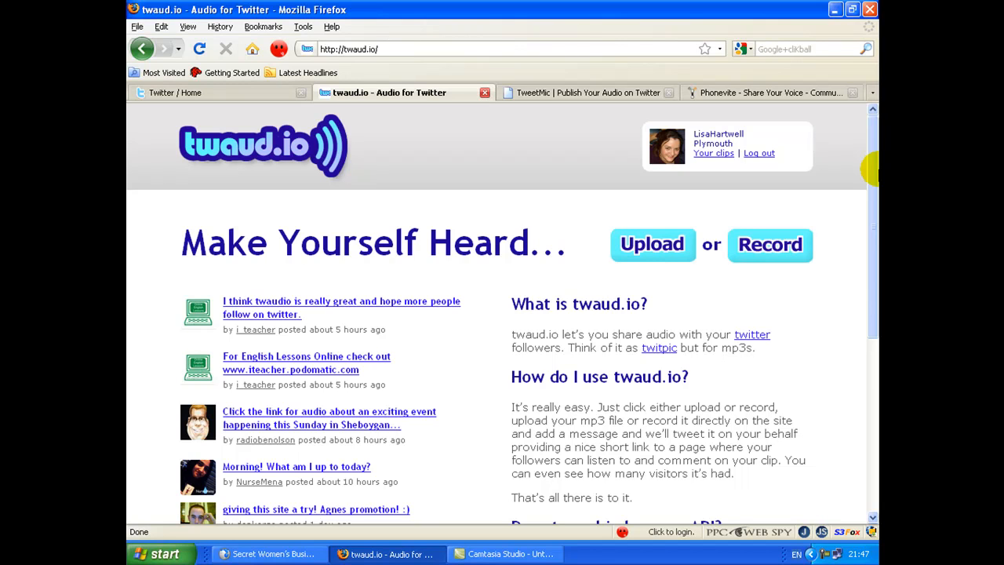
mouse_move(703, 150)
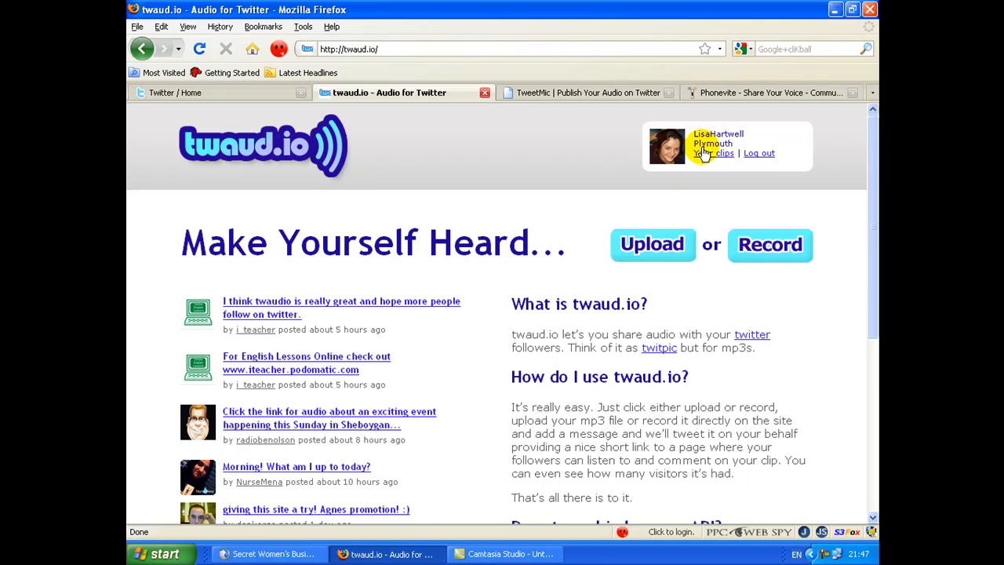
click(713, 153)
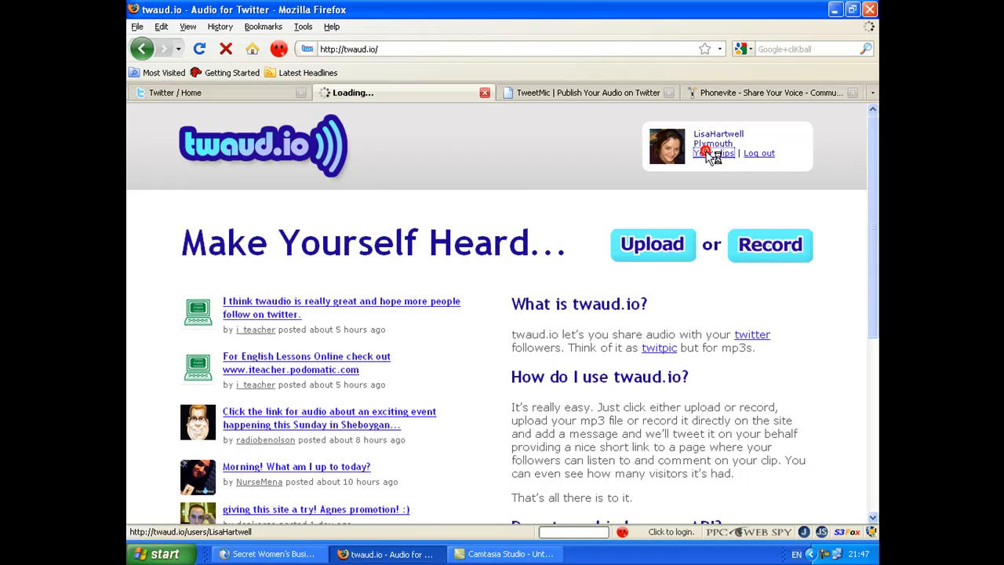
click(712, 154)
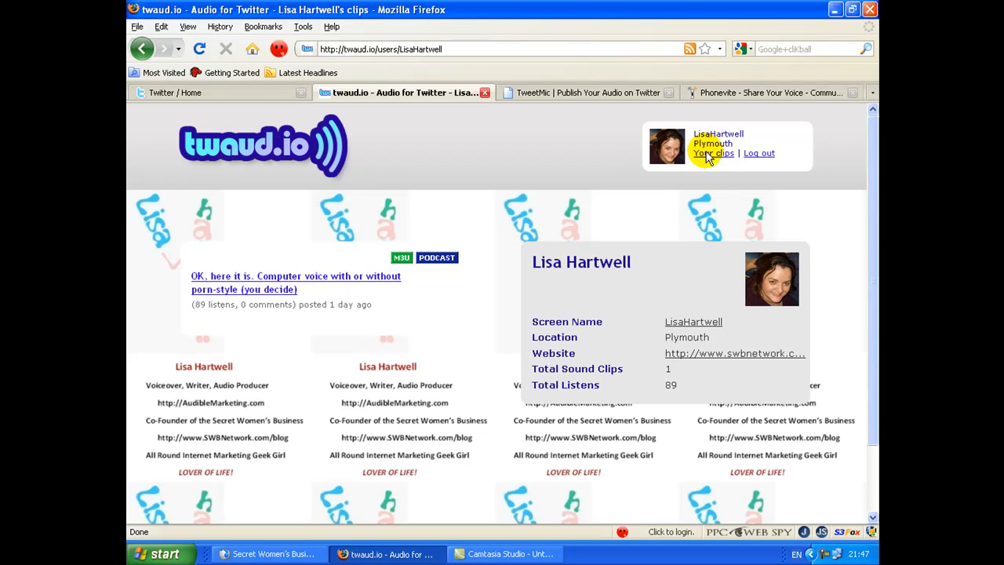
mouse_move(639, 149)
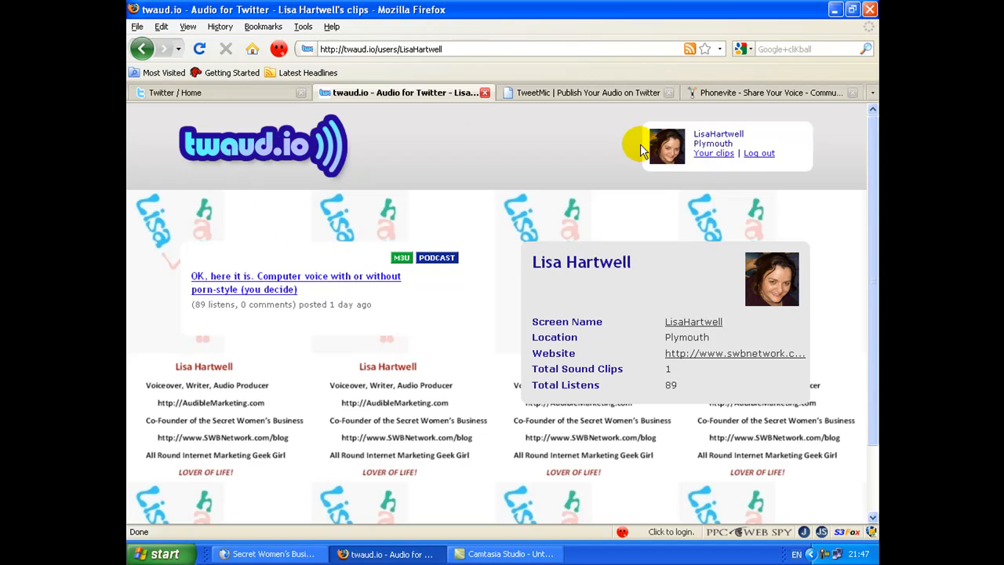
mouse_move(872, 176)
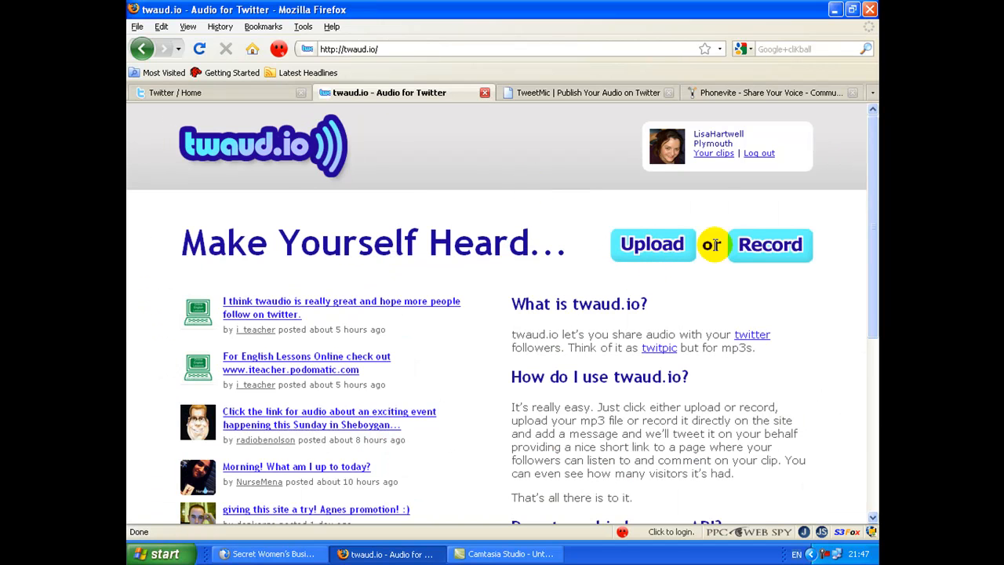
Start a new clip on the Record Your Sound page and allow the site microphone access.
click(769, 245)
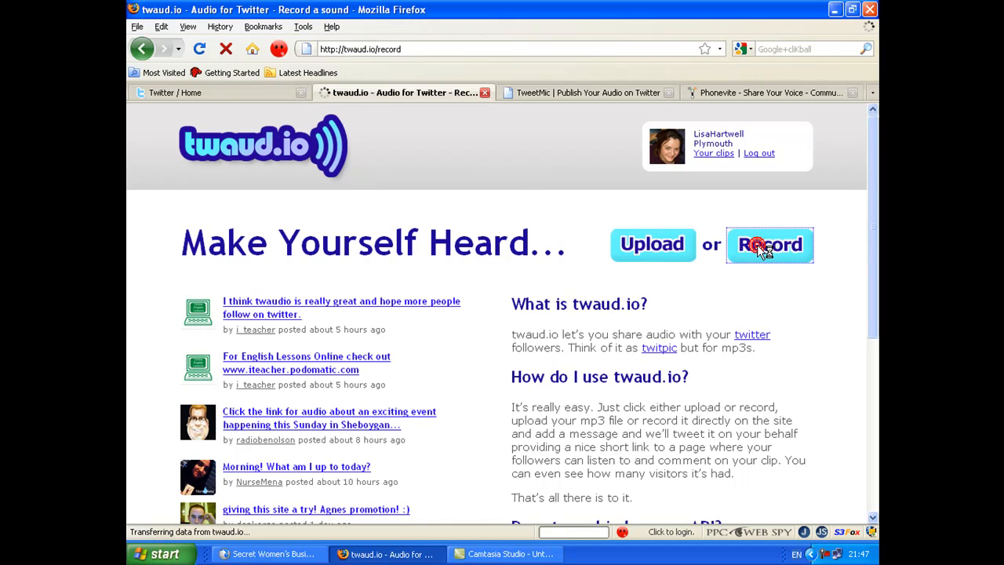
click(768, 245)
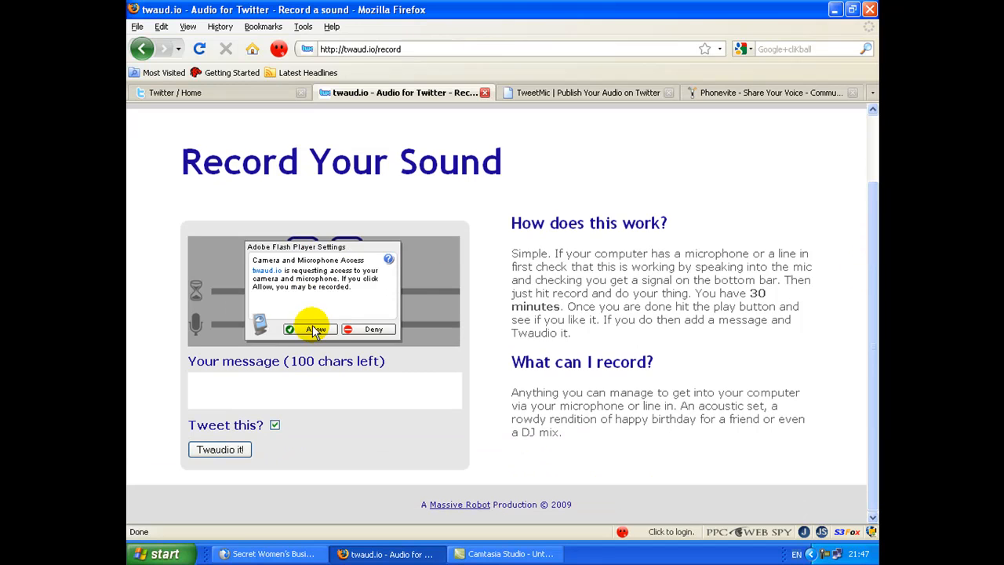
click(310, 330)
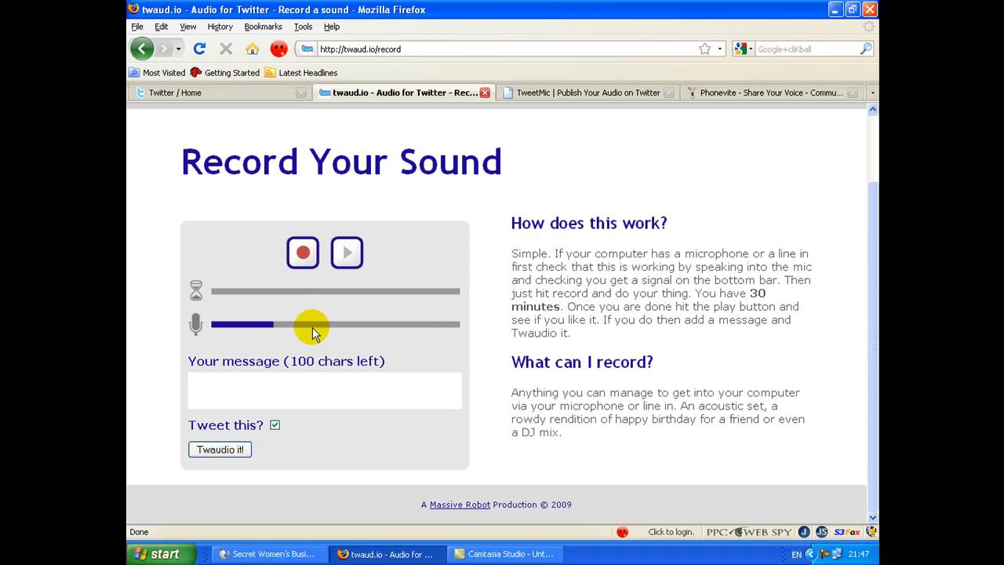
click(303, 251)
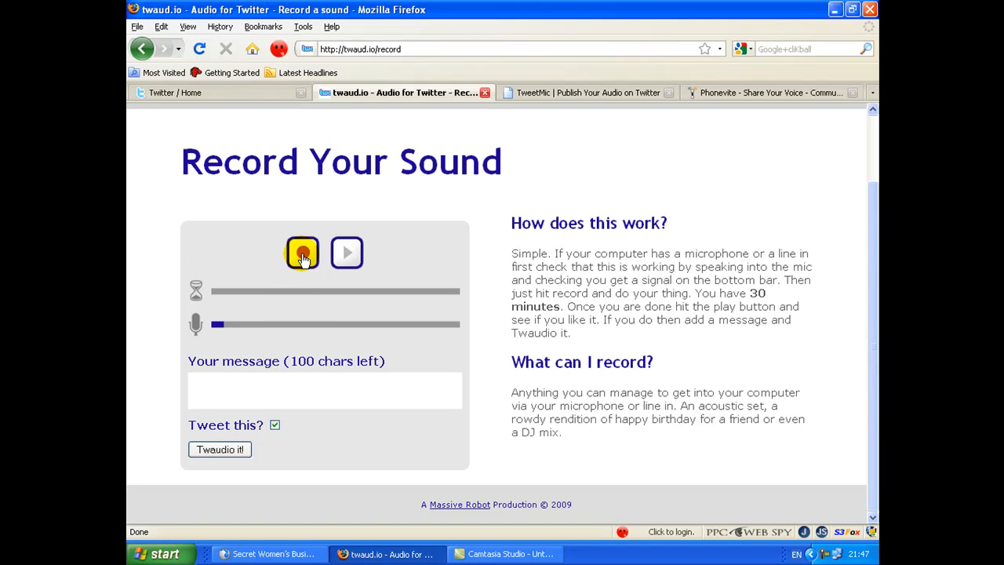
Record a short test sound clip, stop it and play it back to check it.
click(302, 253)
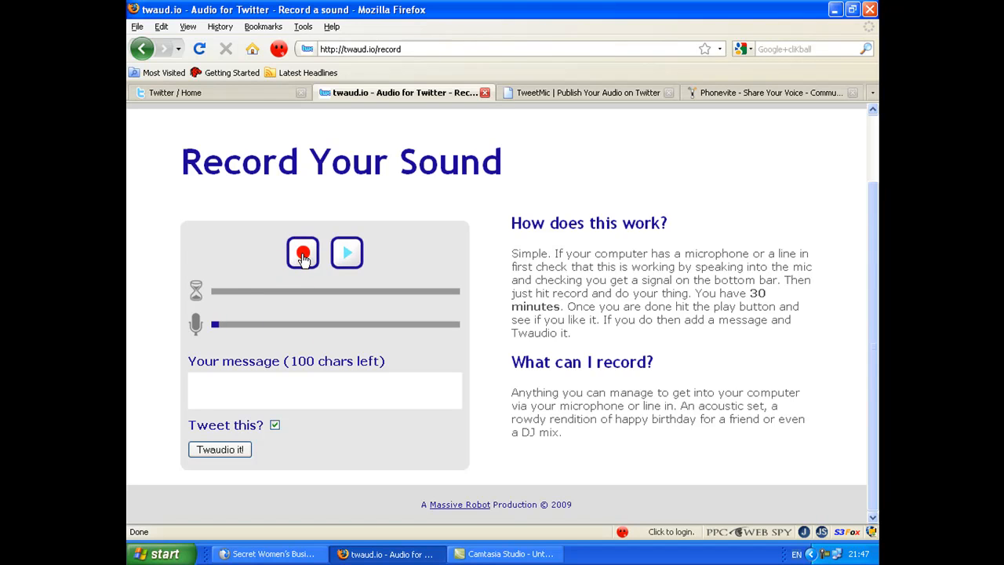
click(302, 253)
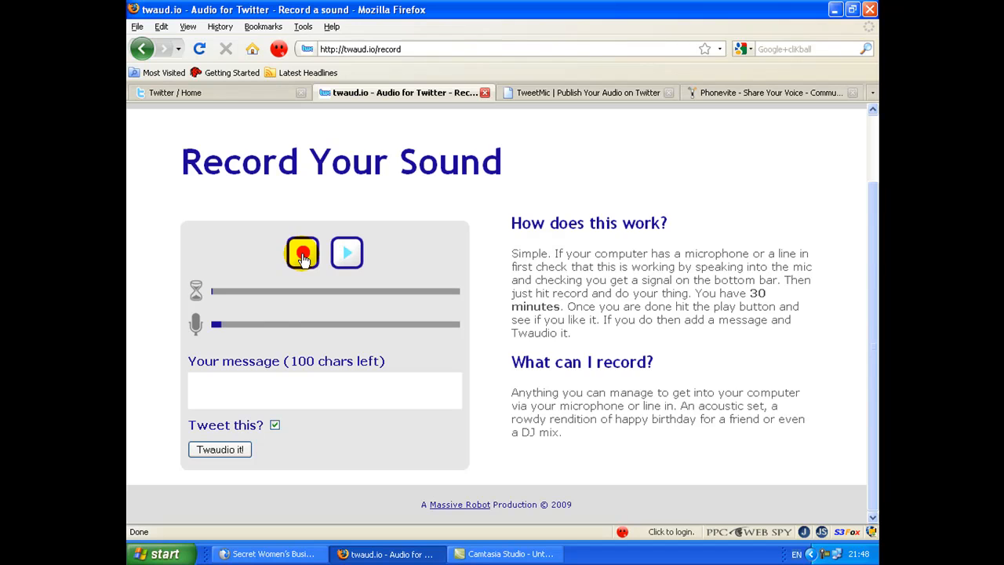
click(301, 252)
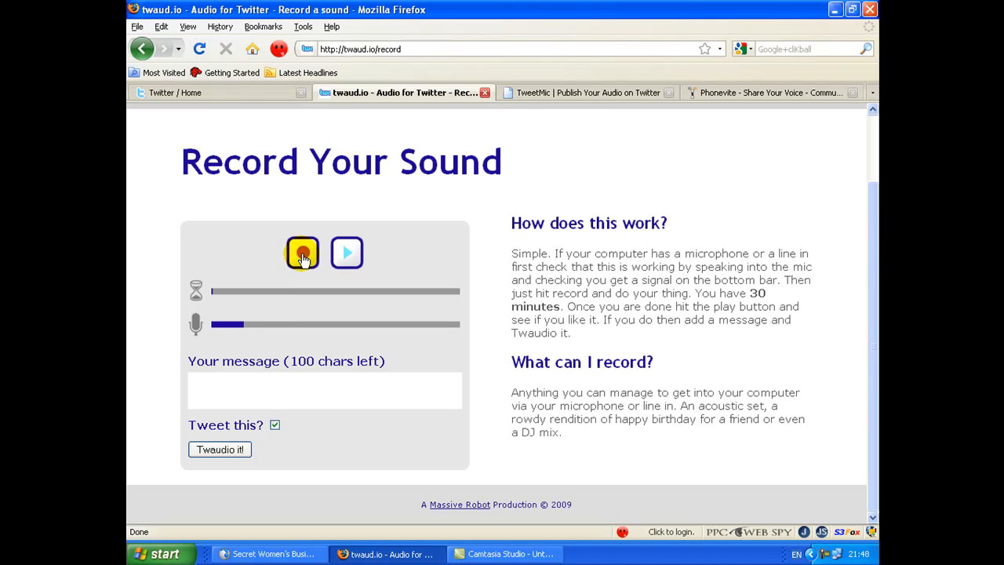
click(301, 251)
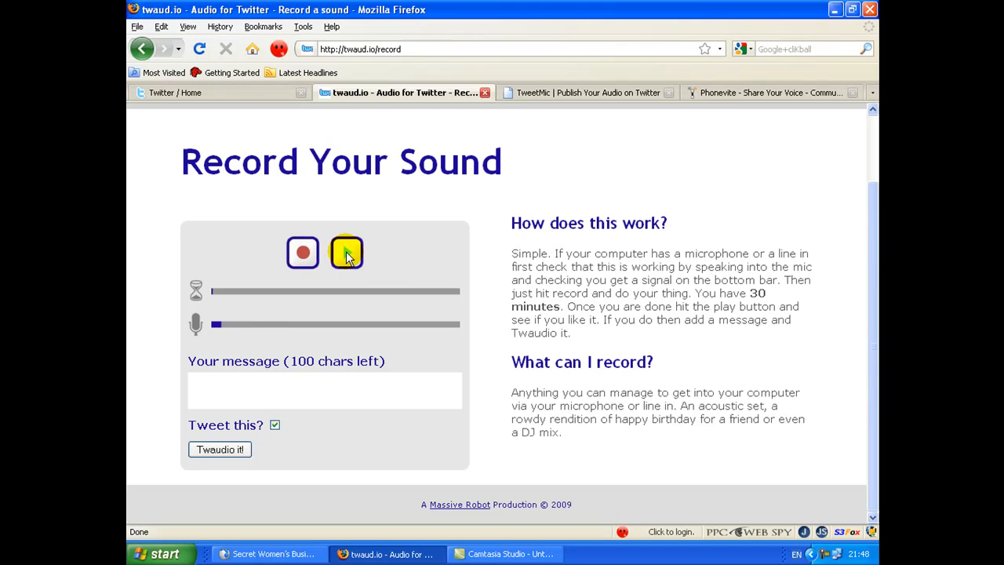
click(345, 251)
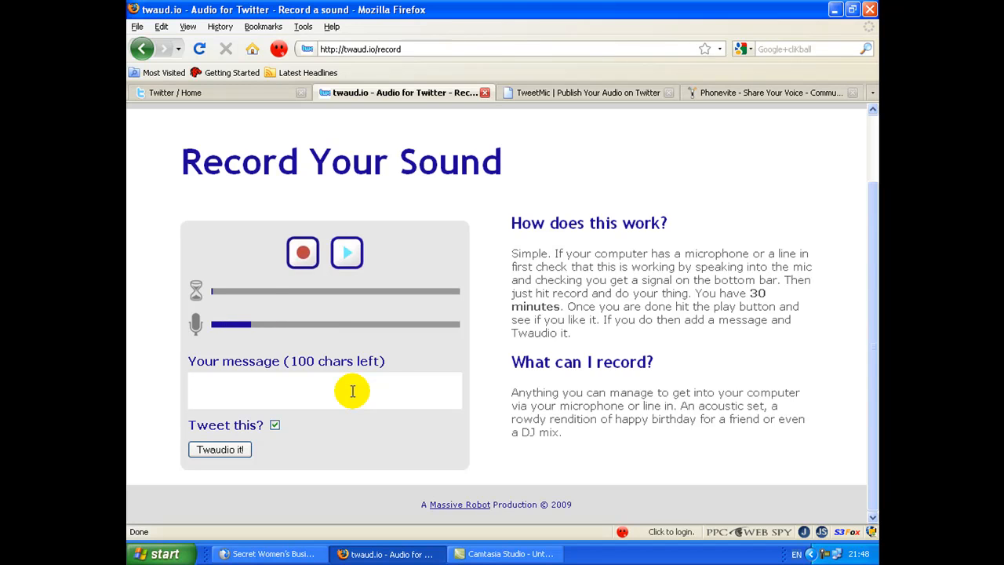
Add the message 'This is a test to see how the audio on twaud.io sounds when recorded direct' and Twaudio it with tweeting on.
text(This is a test to see how the audio on twau)
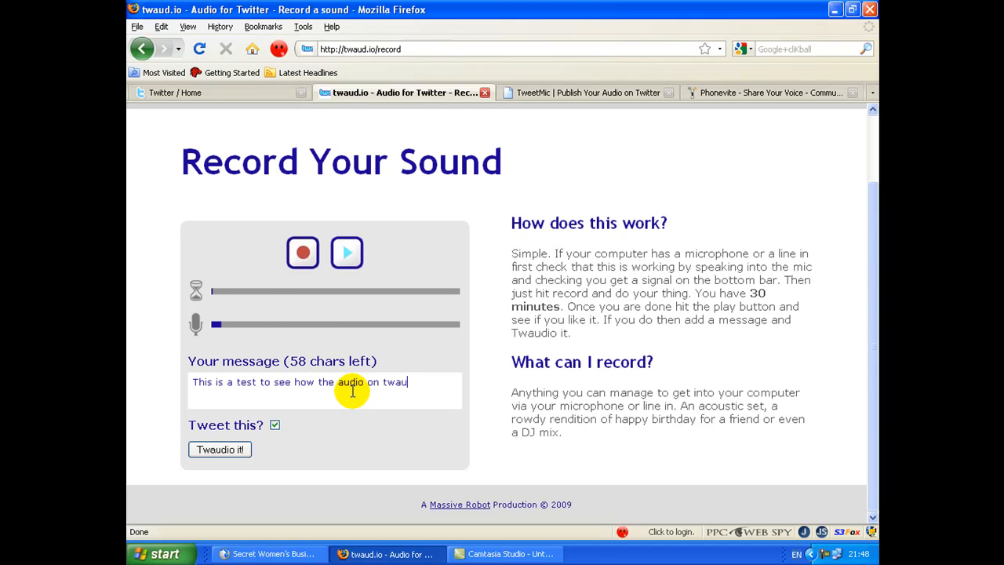
text(d.io)
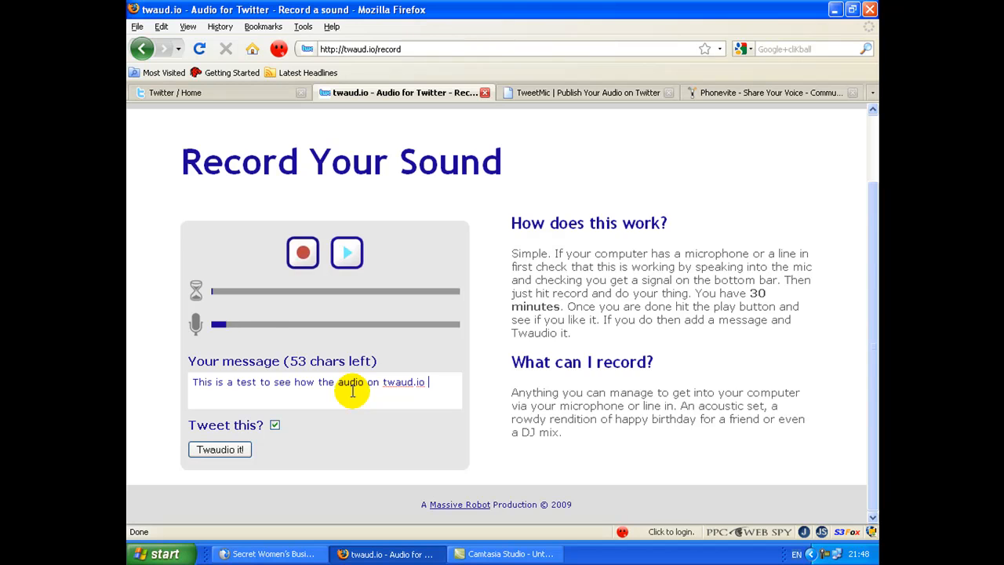
text(sounds when recorded dire)
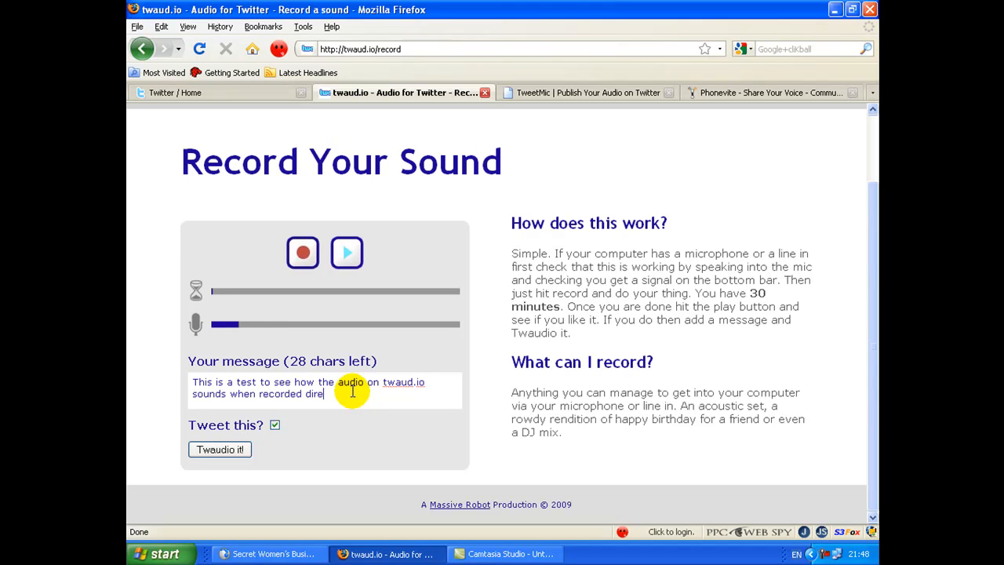
text(ct)
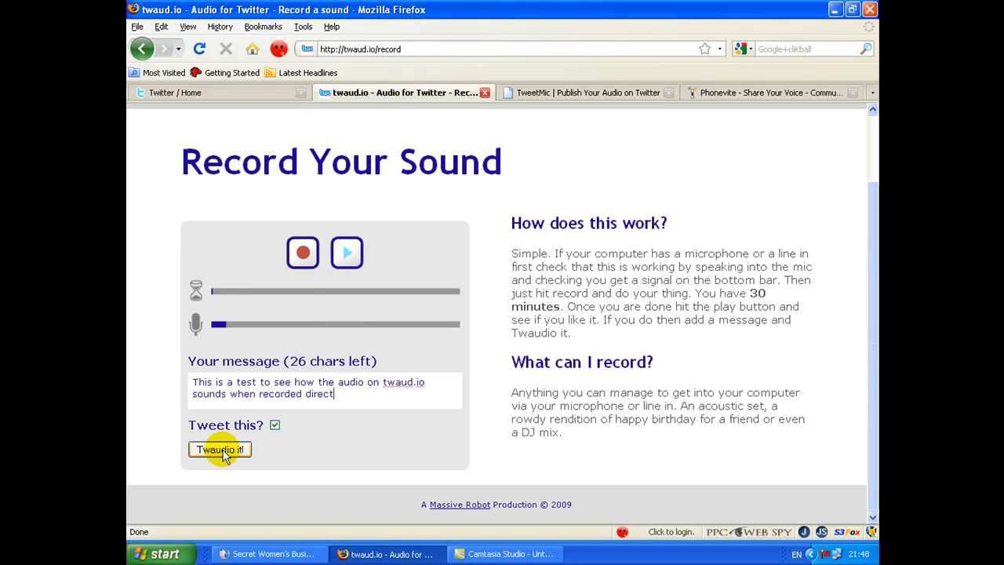
click(220, 449)
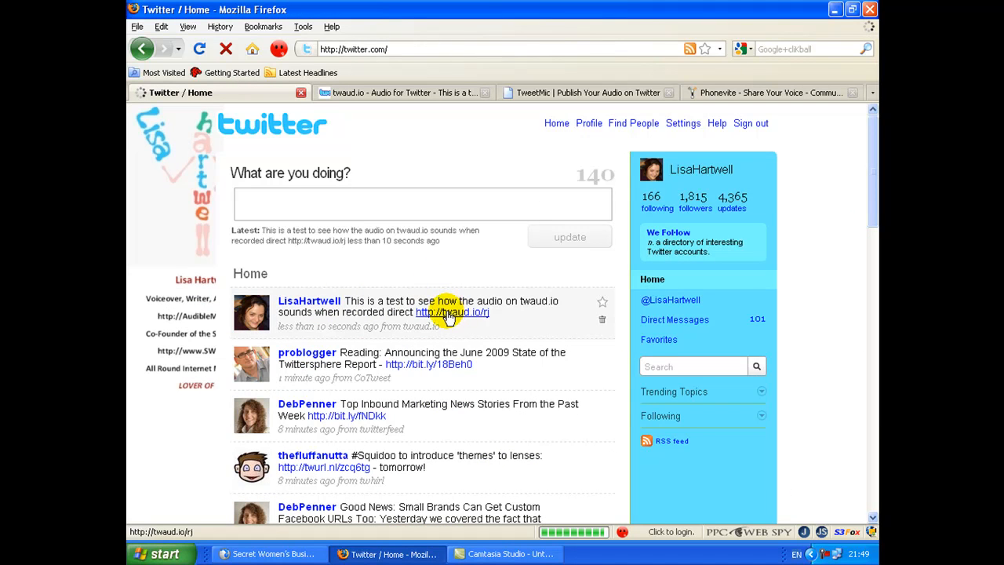
Follow the twaud.io link in the newest tweet to the posted test clip's page.
click(452, 312)
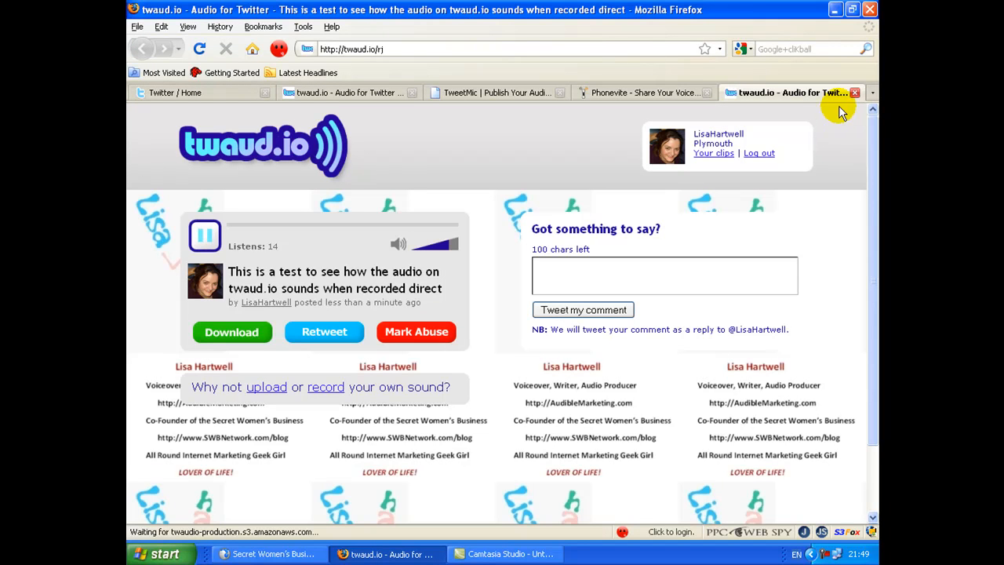
mouse_move(854, 93)
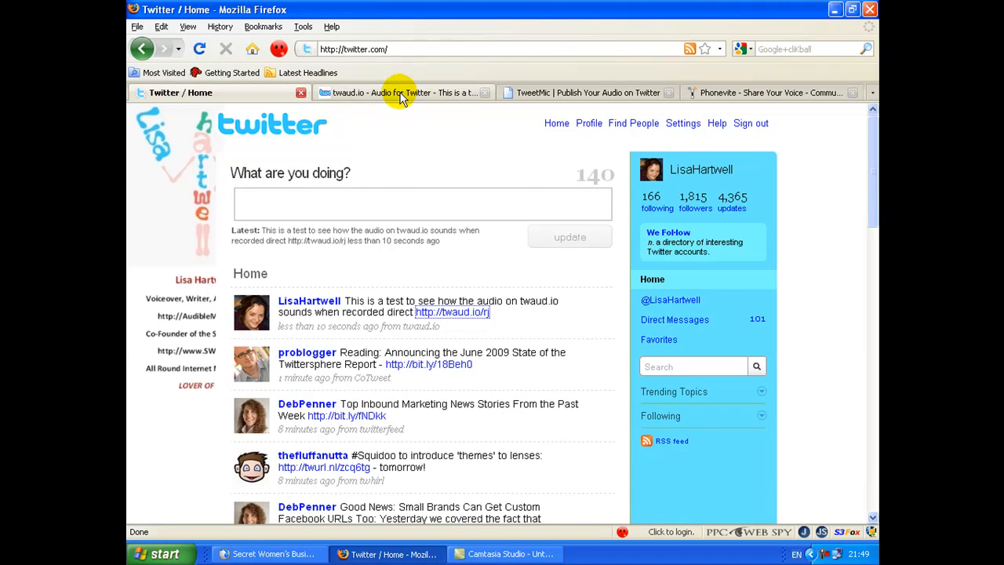
Return to the original twaud.io tab showing the posted test clip with its audio playing.
click(392, 93)
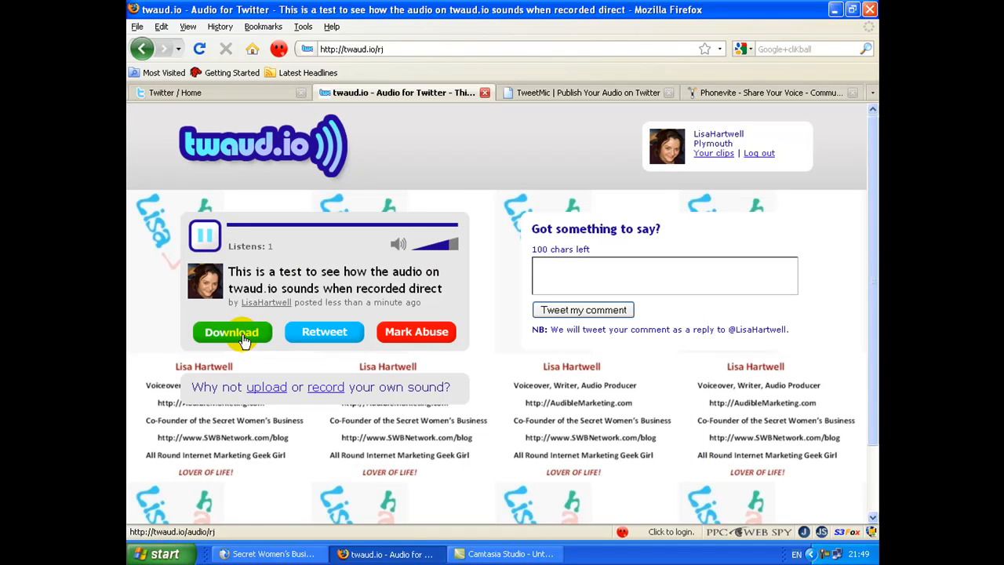
mouse_move(232, 333)
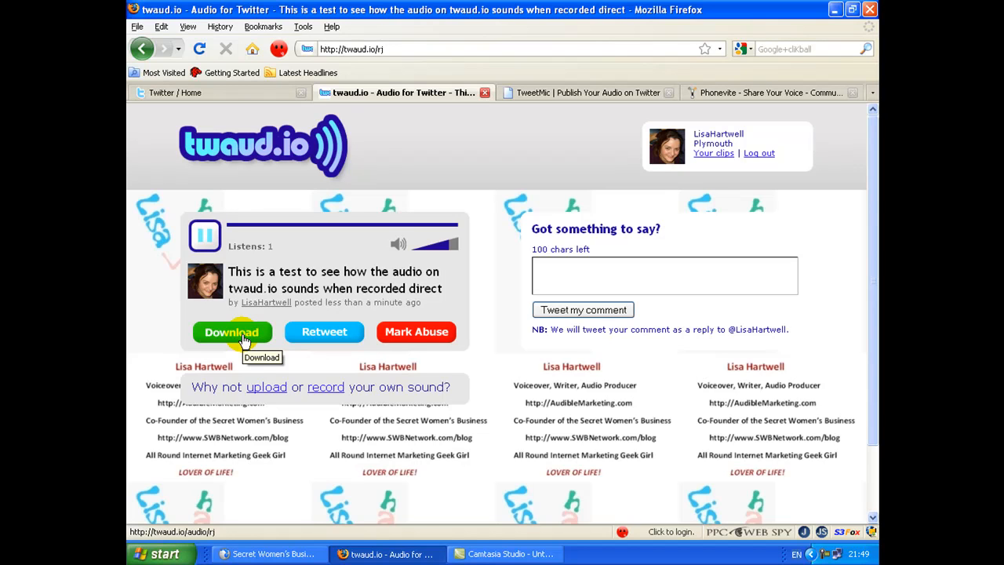
click(232, 333)
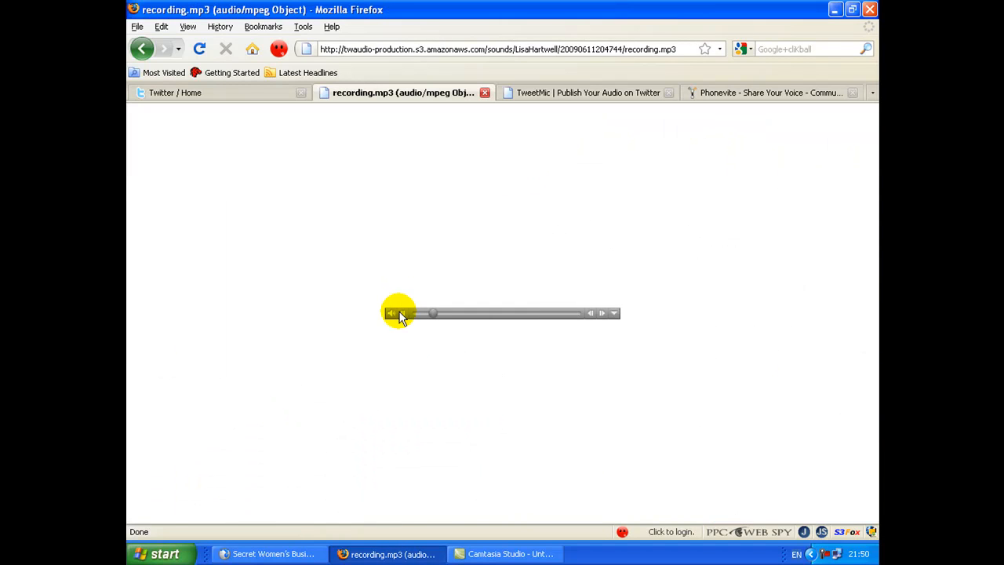
click(400, 314)
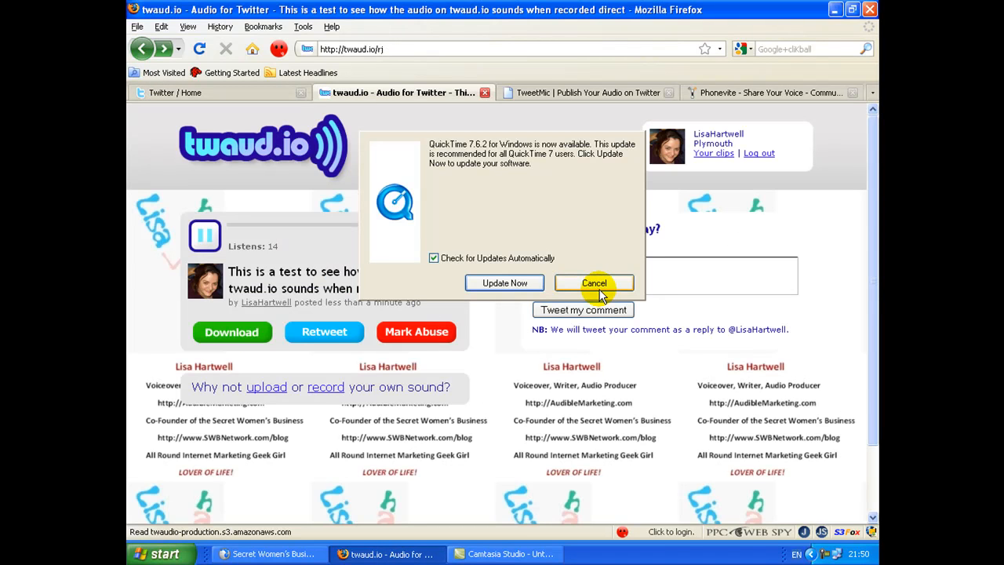
click(594, 283)
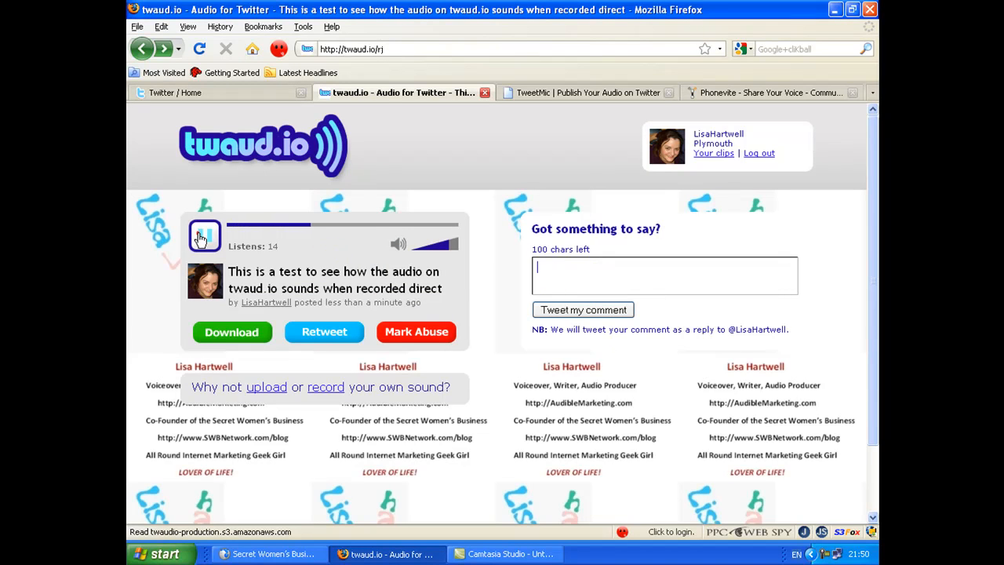
right_click(235, 333)
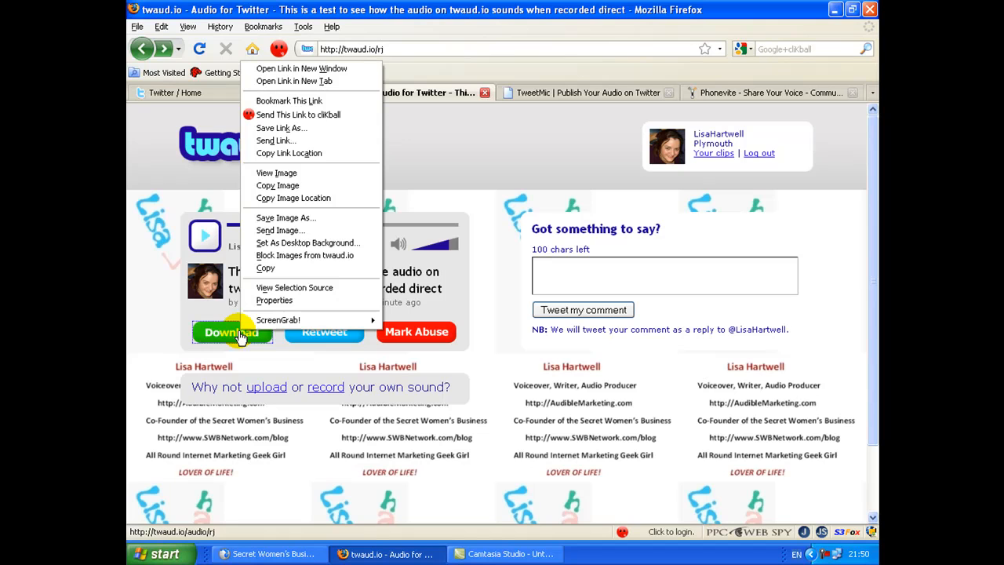
mouse_move(283, 128)
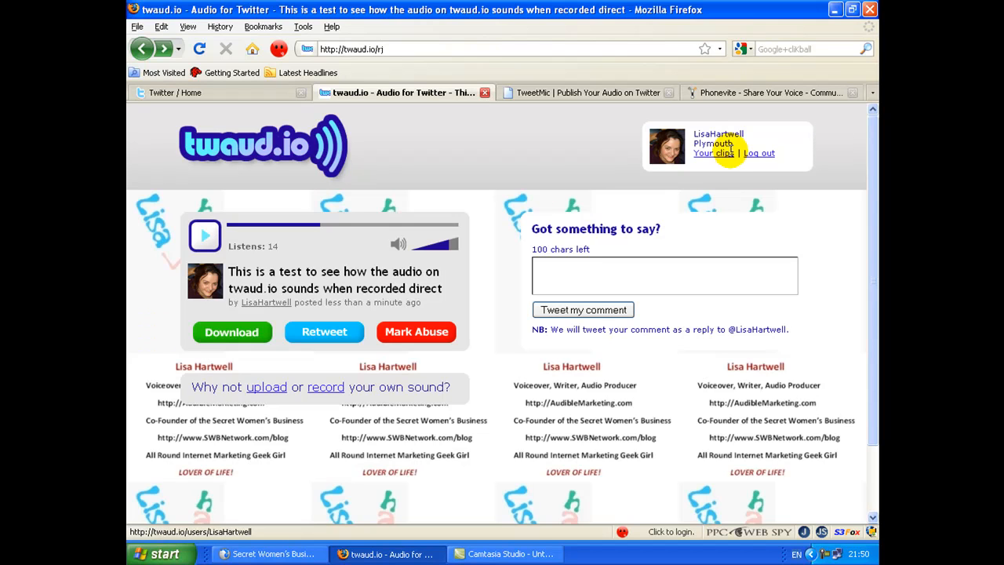
click(712, 153)
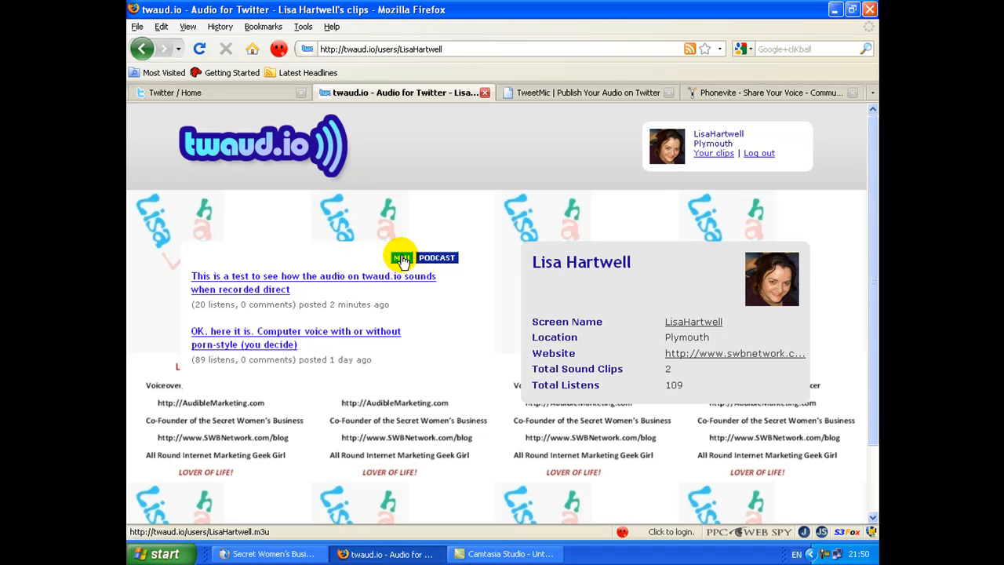
click(436, 257)
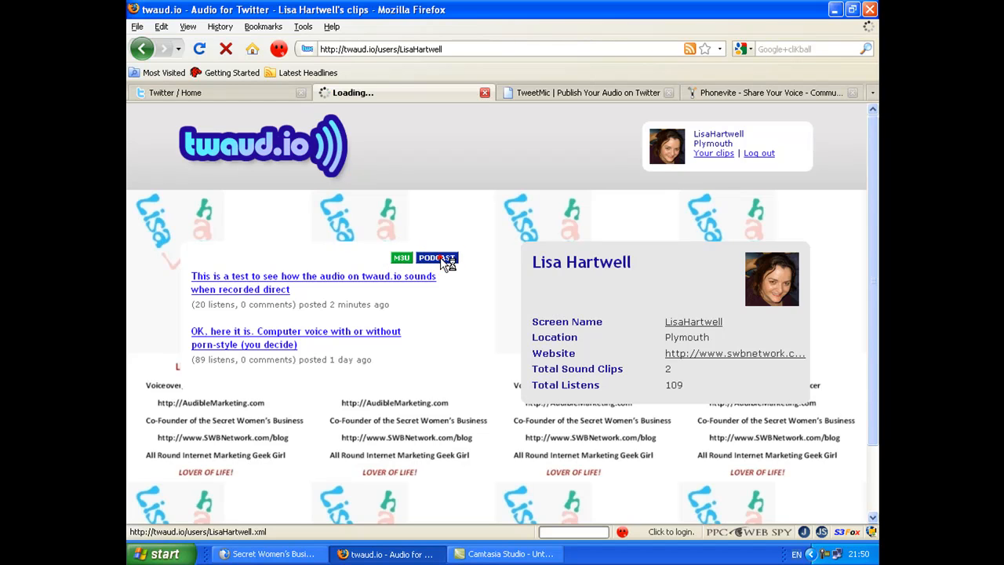
click(436, 258)
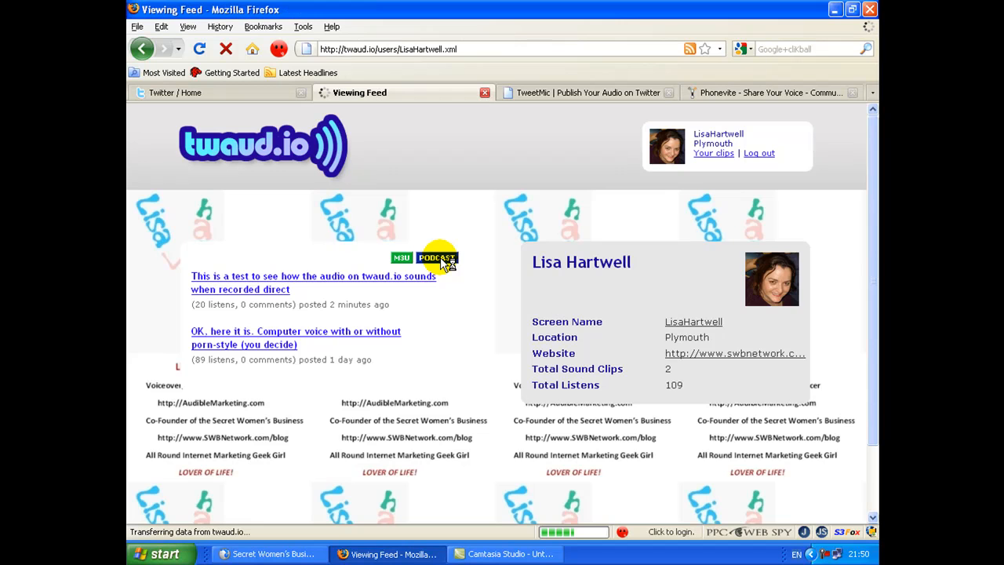
click(436, 258)
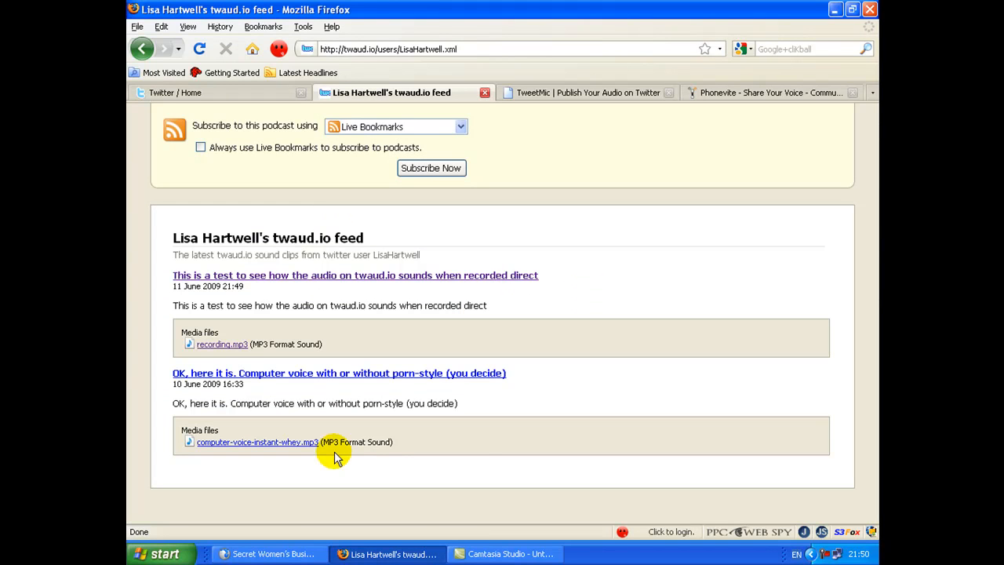
mouse_move(175, 130)
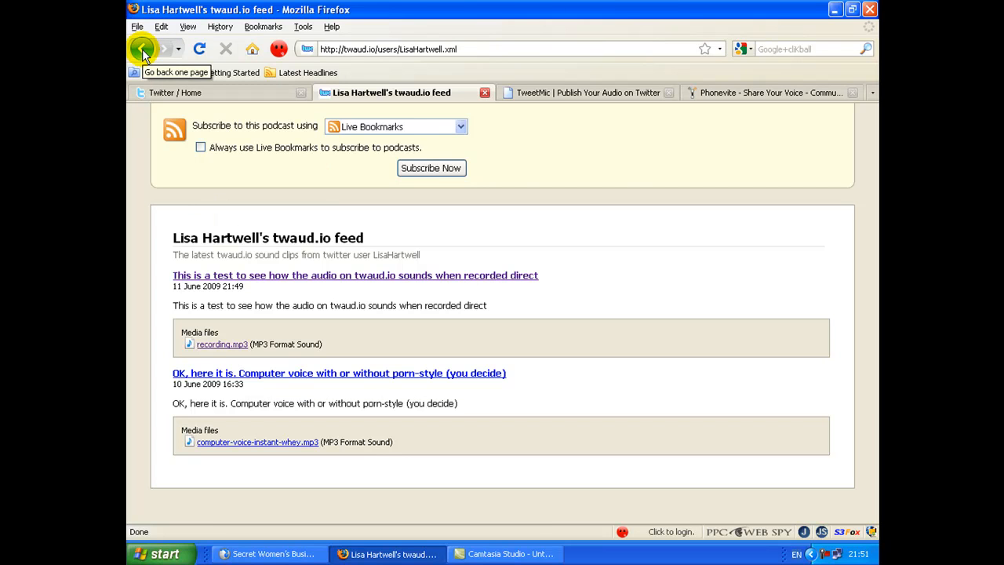
Reload the profile page so the photo shows, then scroll the twaud.io home page's recent clips.
click(143, 49)
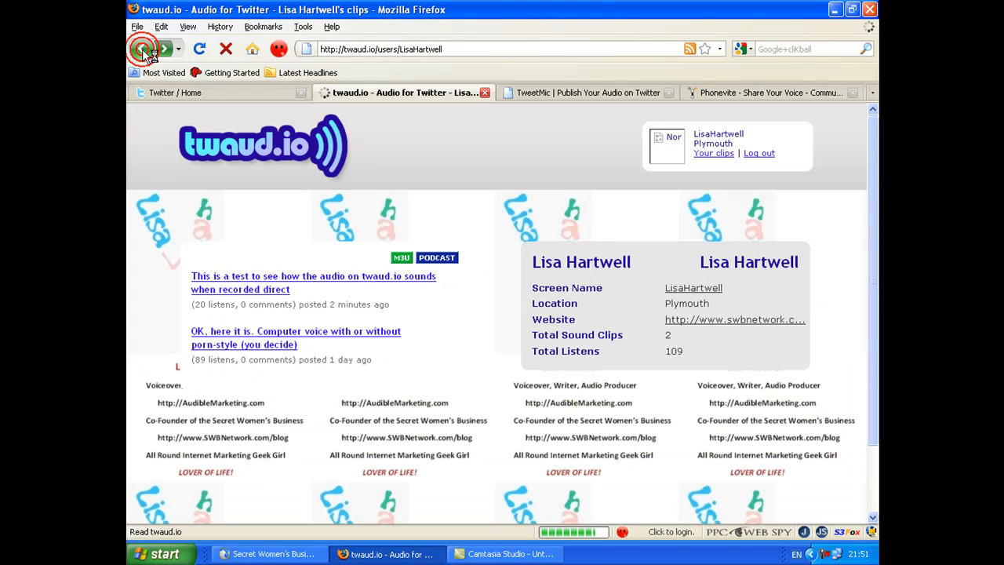
click(144, 49)
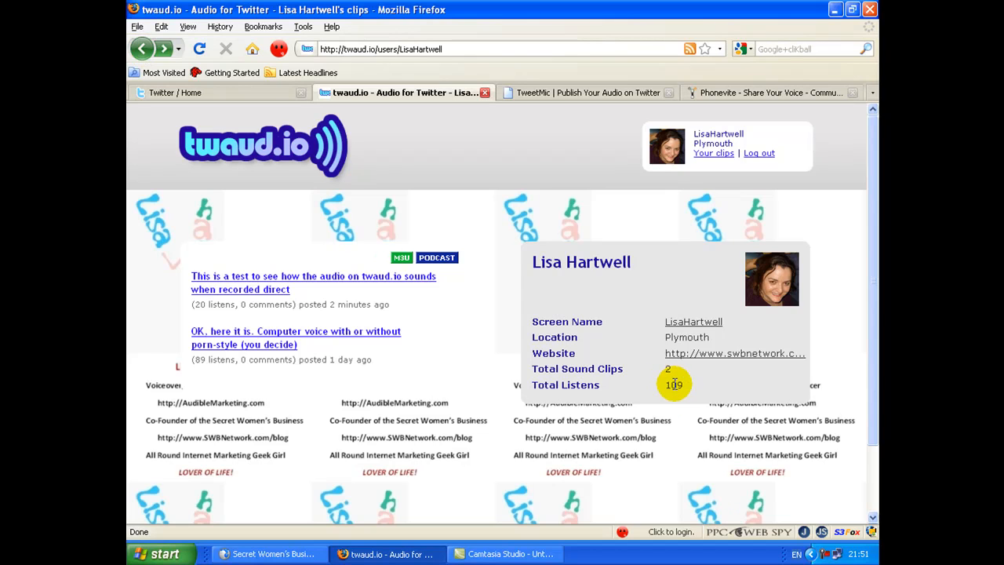
mouse_move(200, 303)
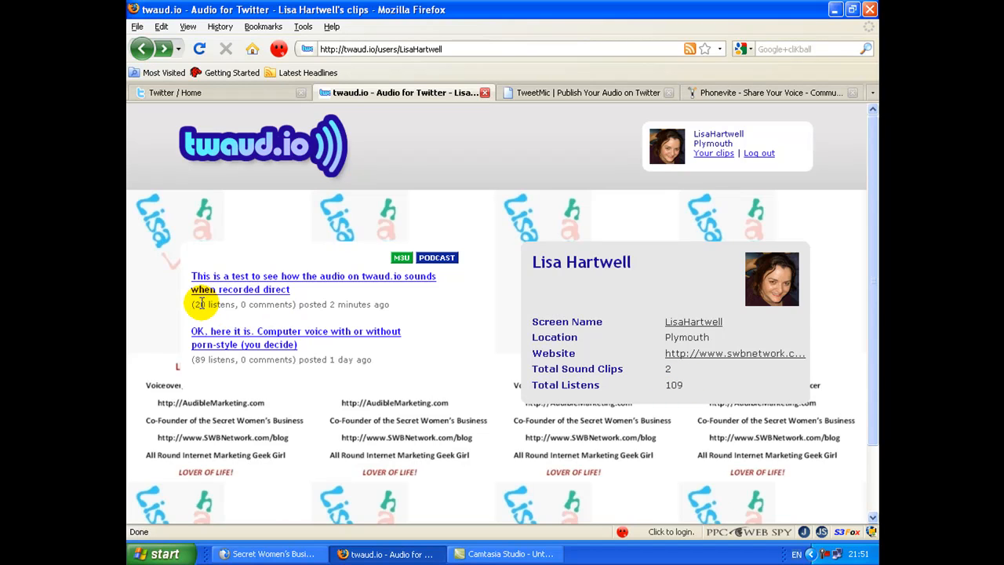
mouse_move(395, 306)
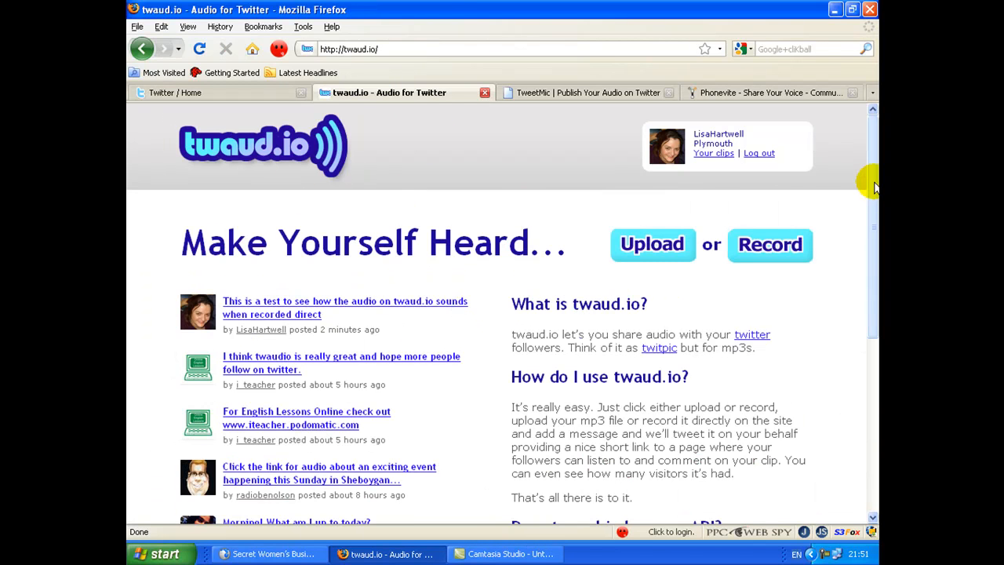
scroll(down, 3)
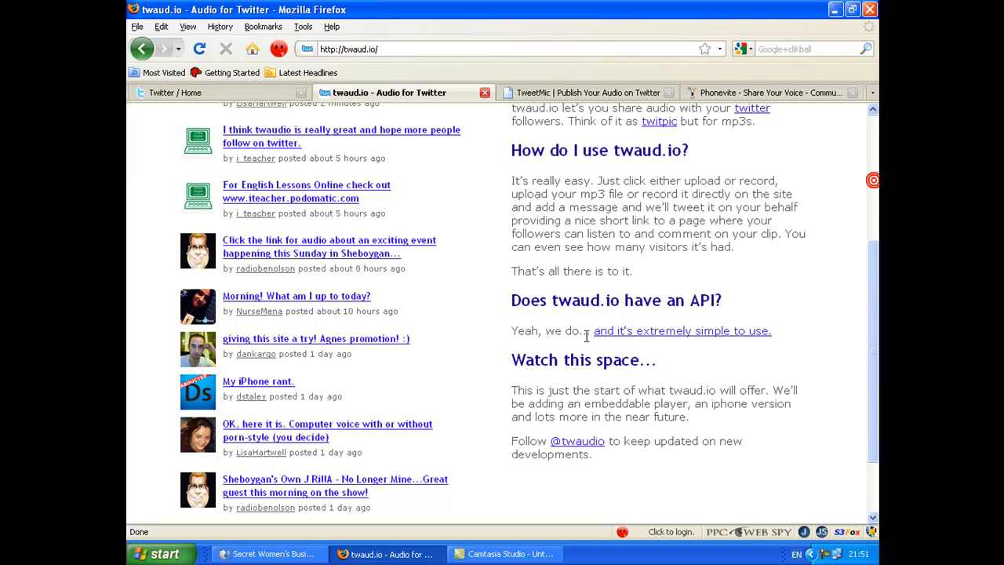
mouse_move(628, 414)
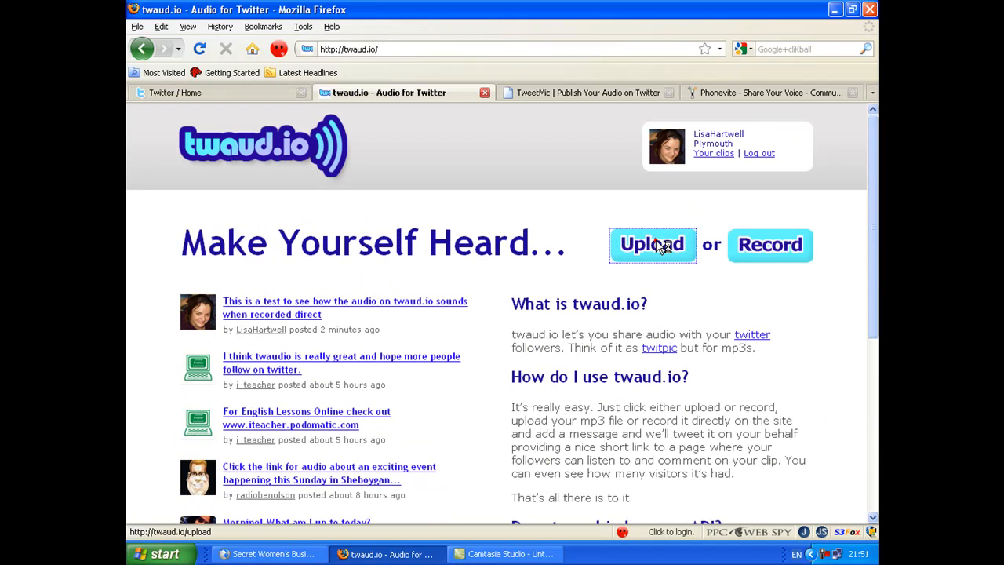
Go to Upload Your mp3 and browse for a file from the computer.
click(653, 245)
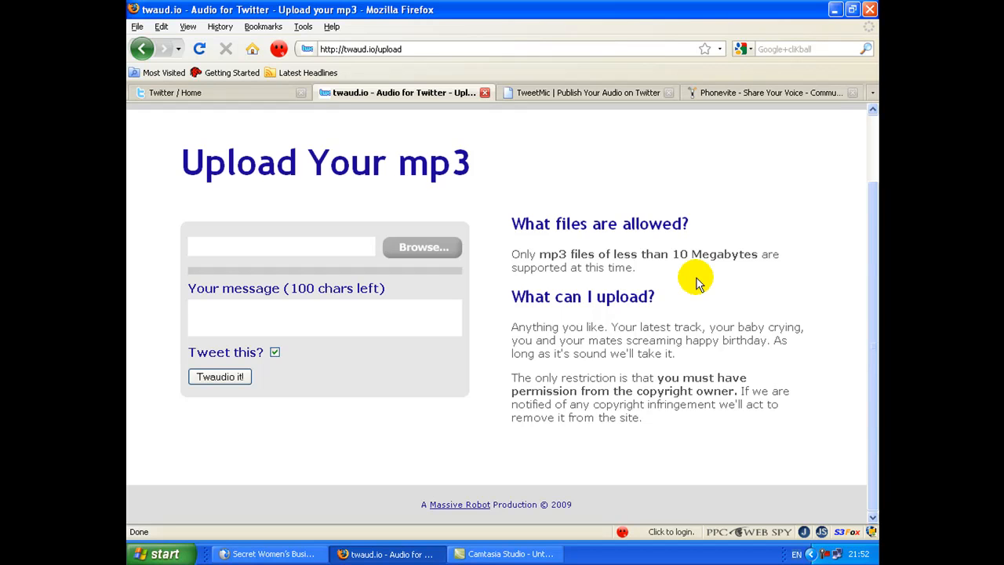
mouse_move(423, 248)
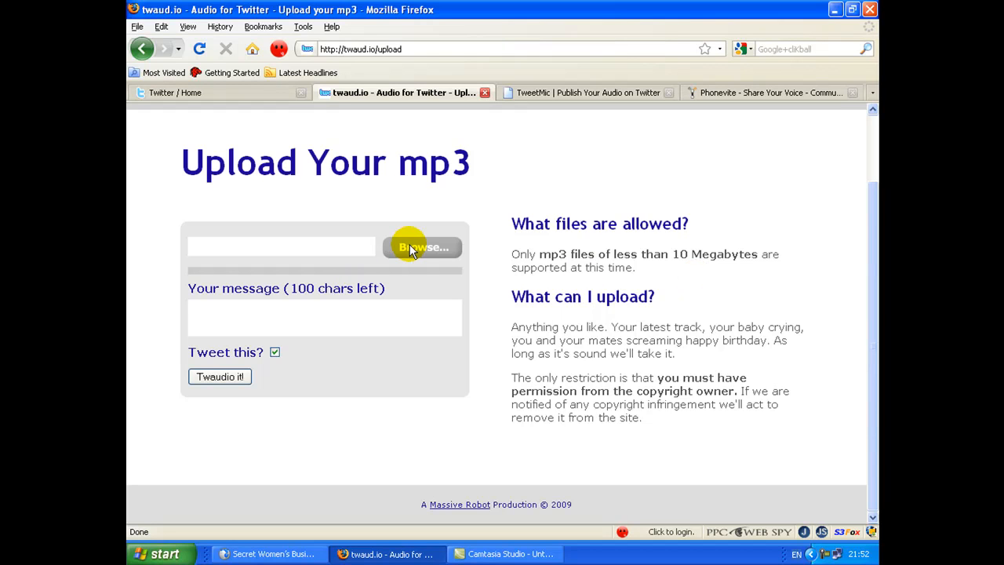
mouse_move(478, 235)
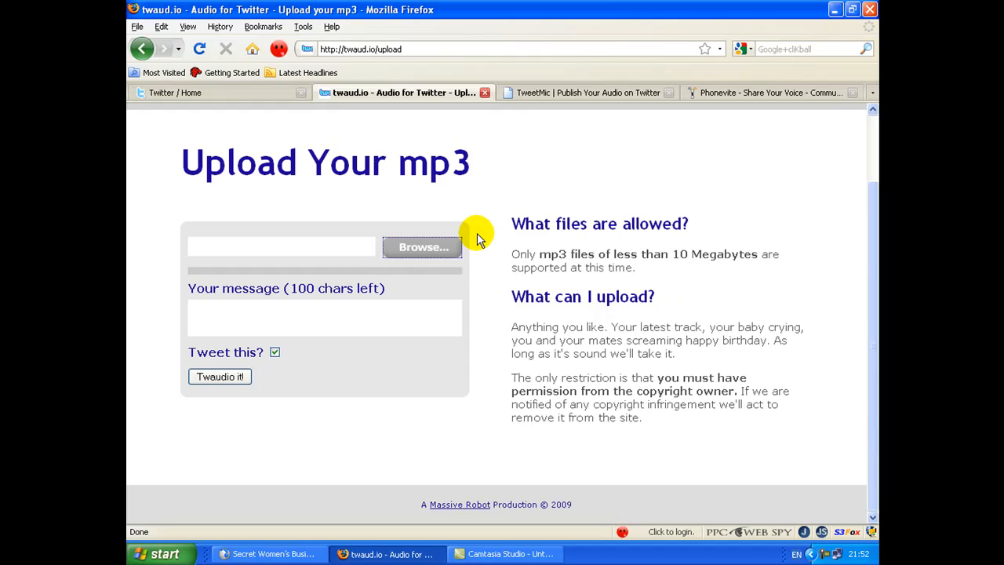
mouse_move(479, 212)
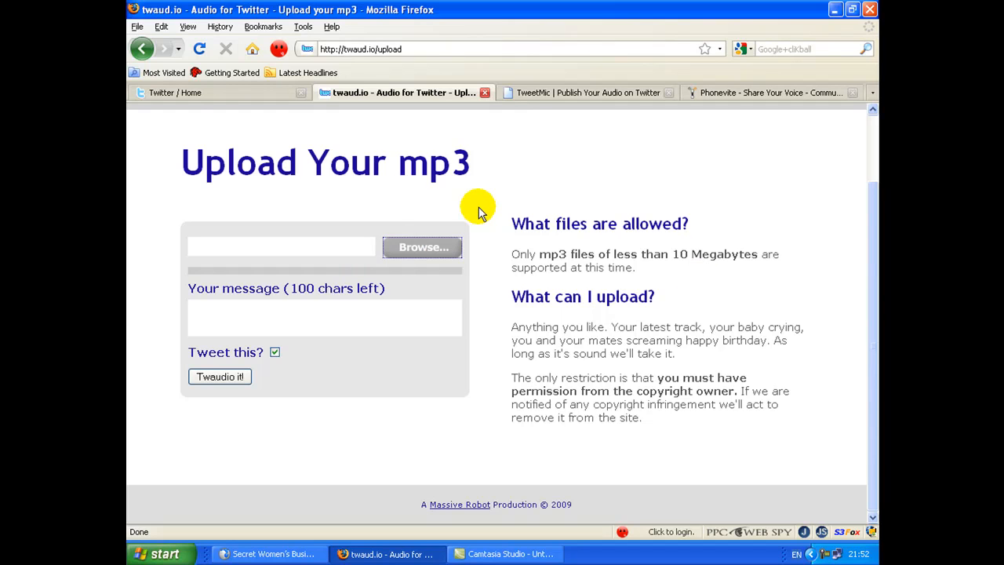
click(421, 246)
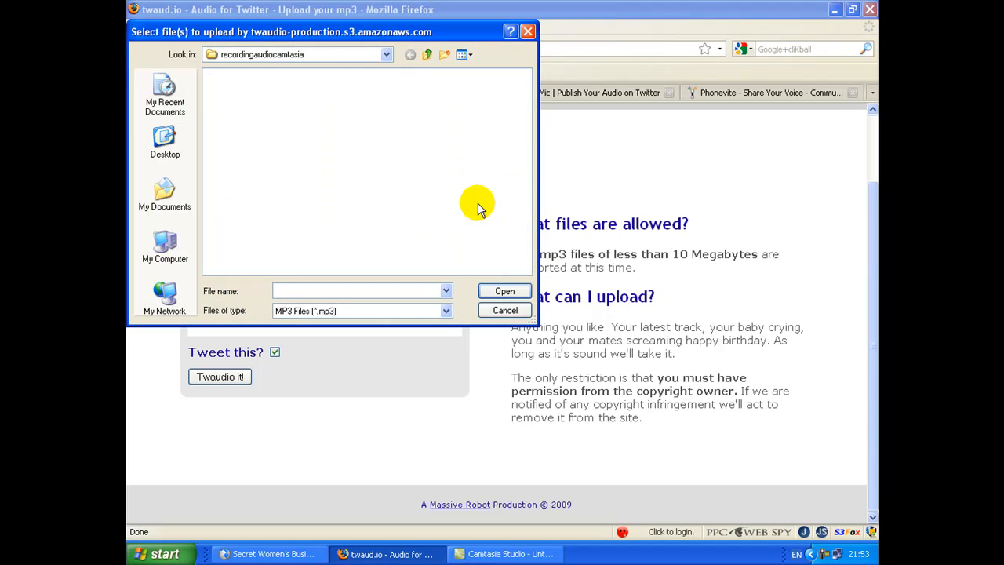
Select 'the booths got talent' from the audio folder and confirm it for upload.
click(358, 291)
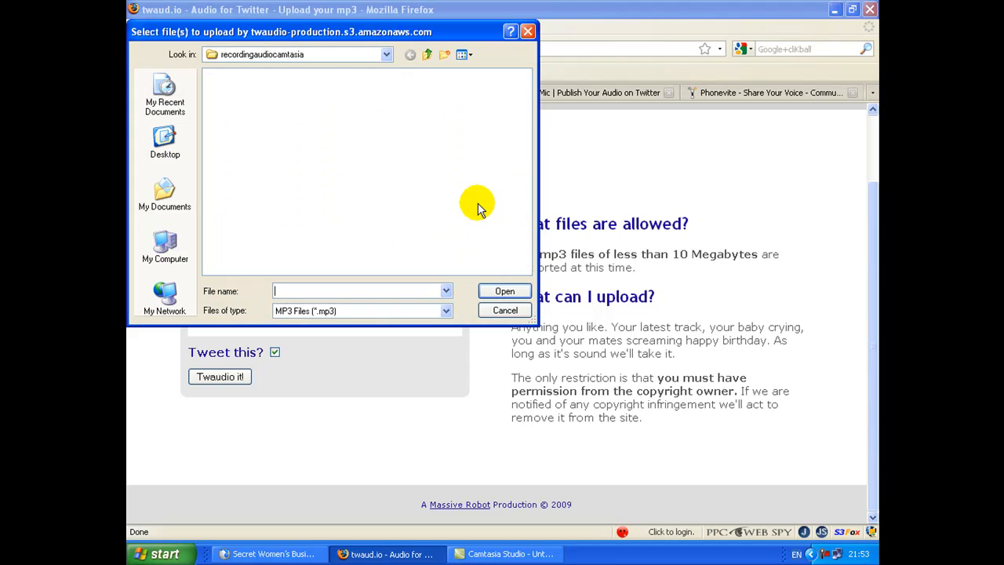
mouse_move(368, 38)
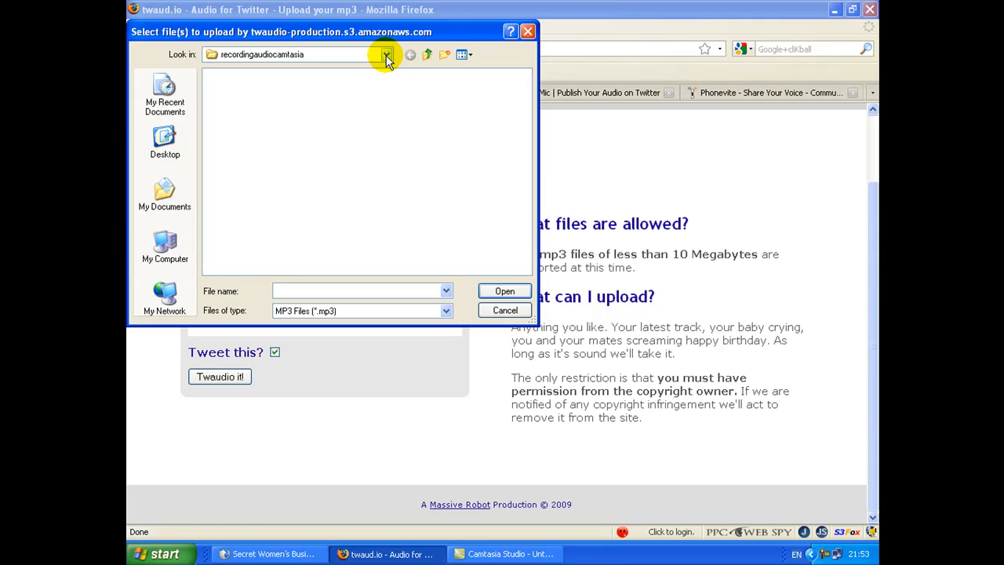
click(385, 53)
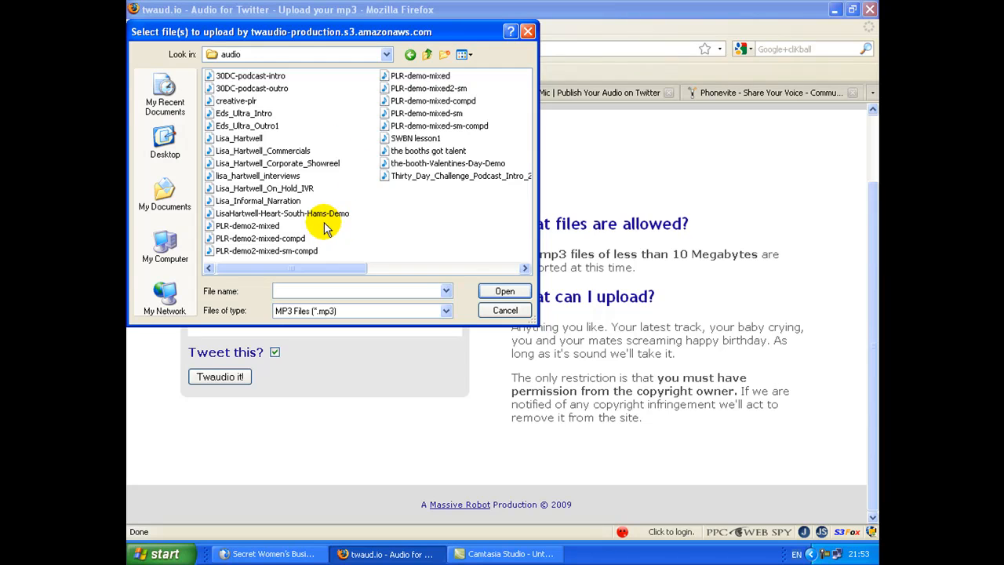
mouse_move(357, 176)
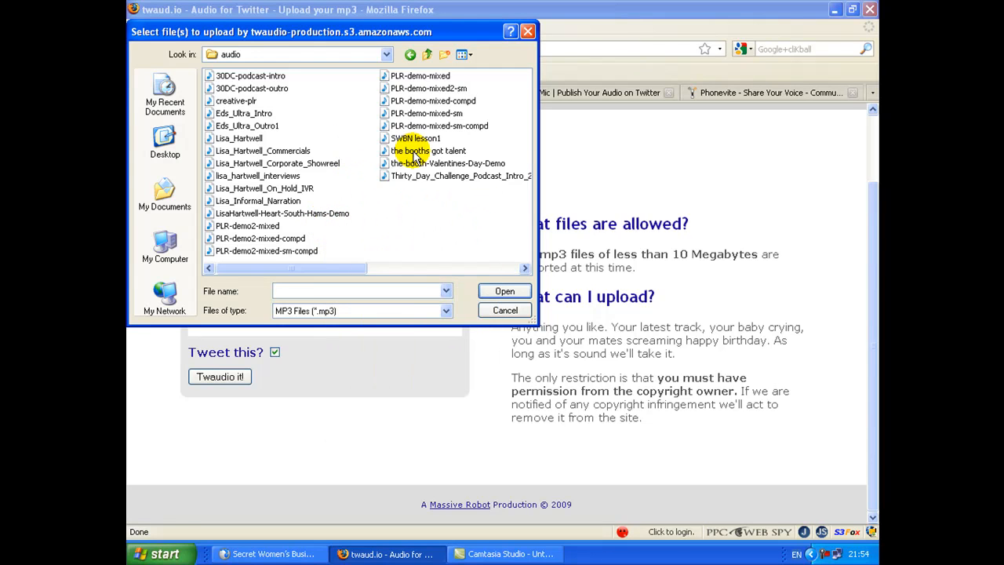
click(427, 150)
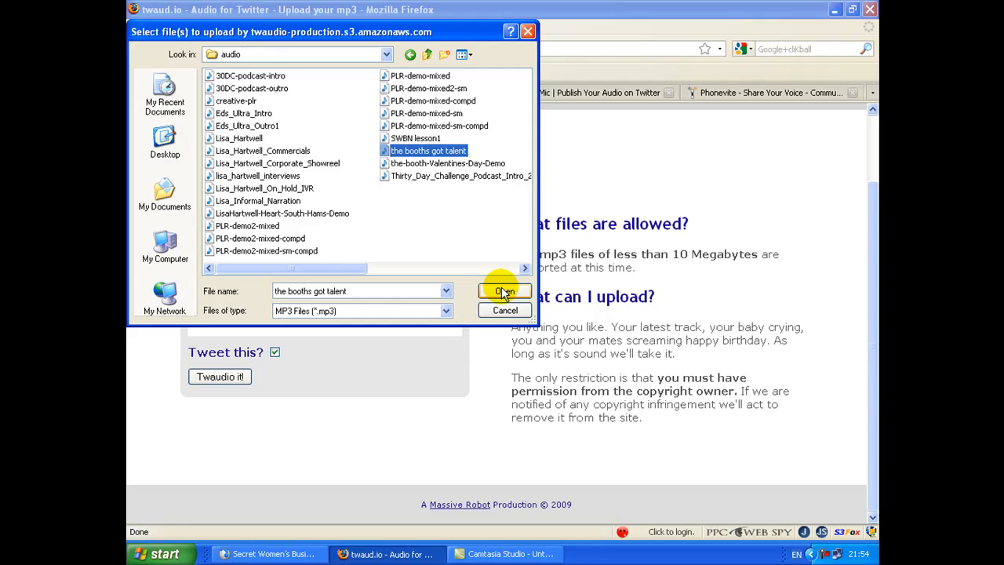
click(503, 290)
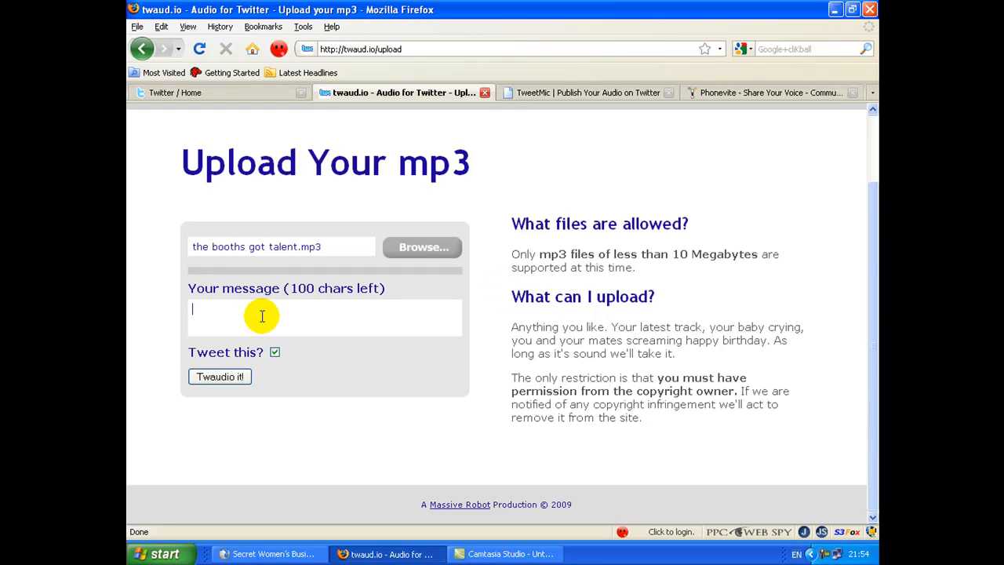
Enter 'This is to show the quality of the uploaded audio on twaud.io' and Twaudio it with tweeting enabled.
text(This is to show the quality of the uploaded audio on twaud)
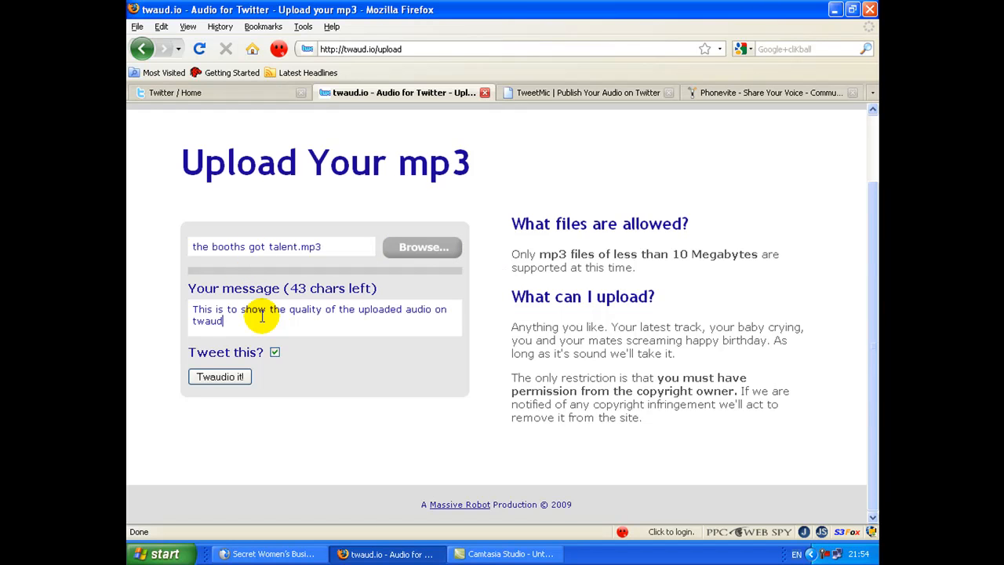
text(.io)
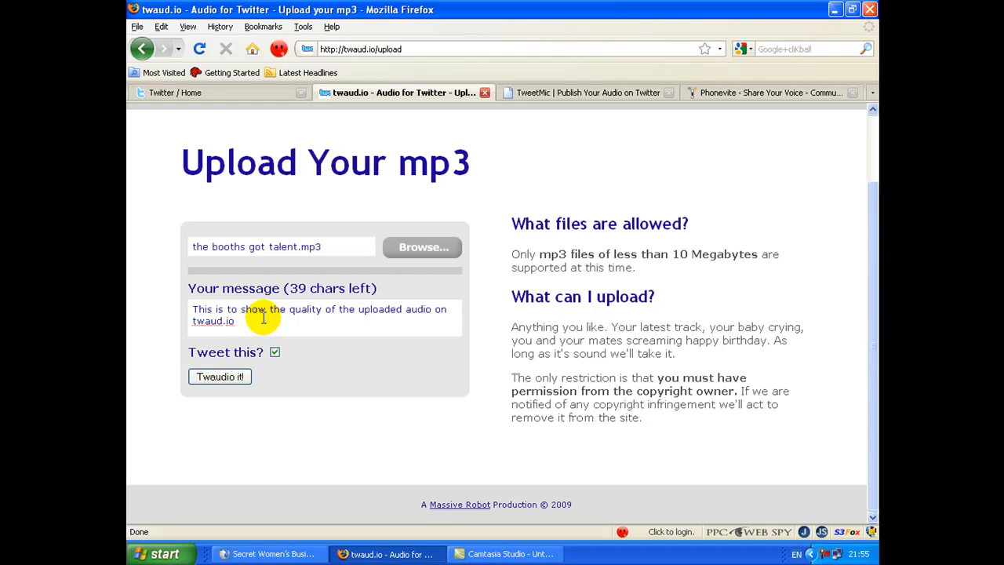
click(220, 377)
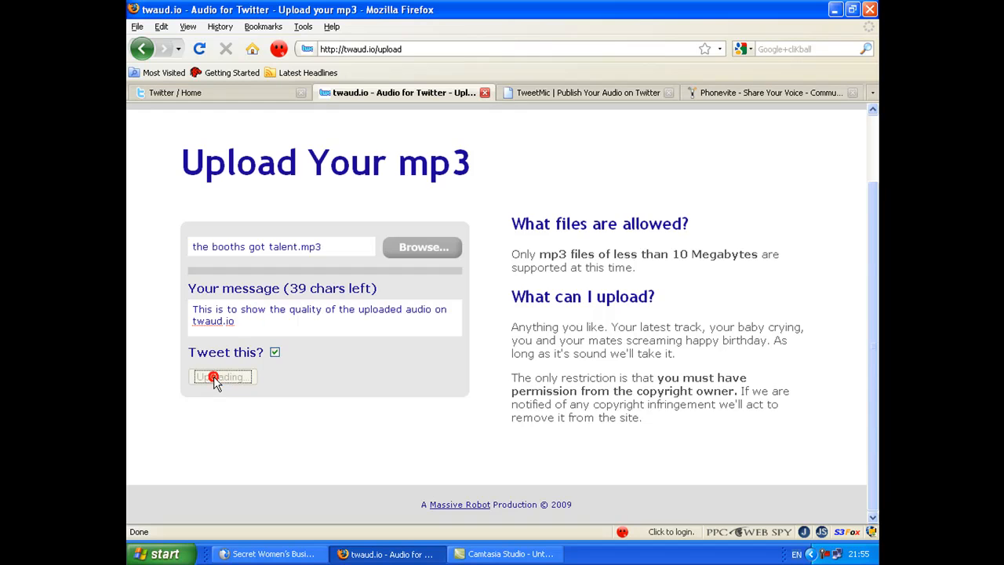
Check the new clip's tweet in the Twitter timeline, then return to its twaud.io page.
click(222, 376)
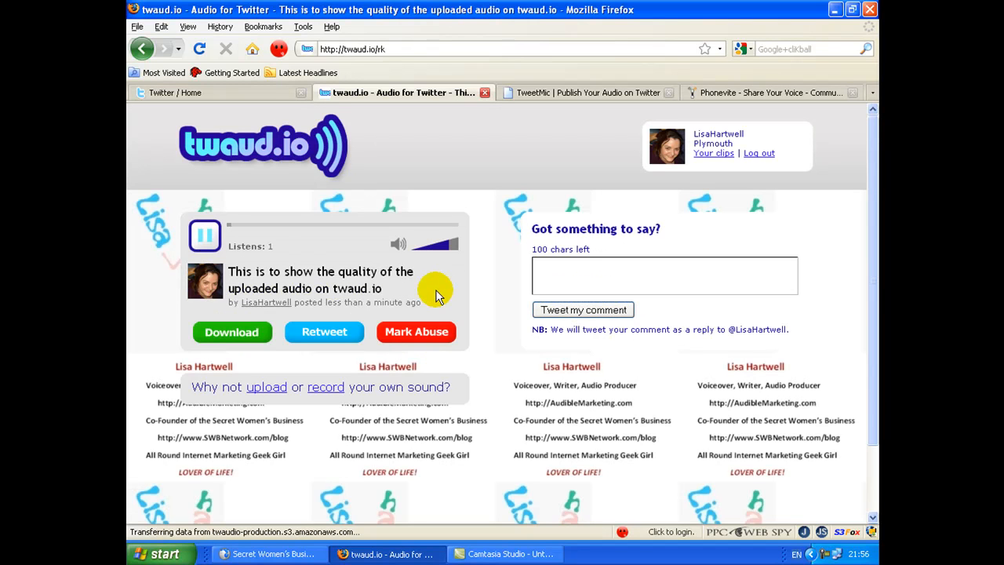
click(203, 235)
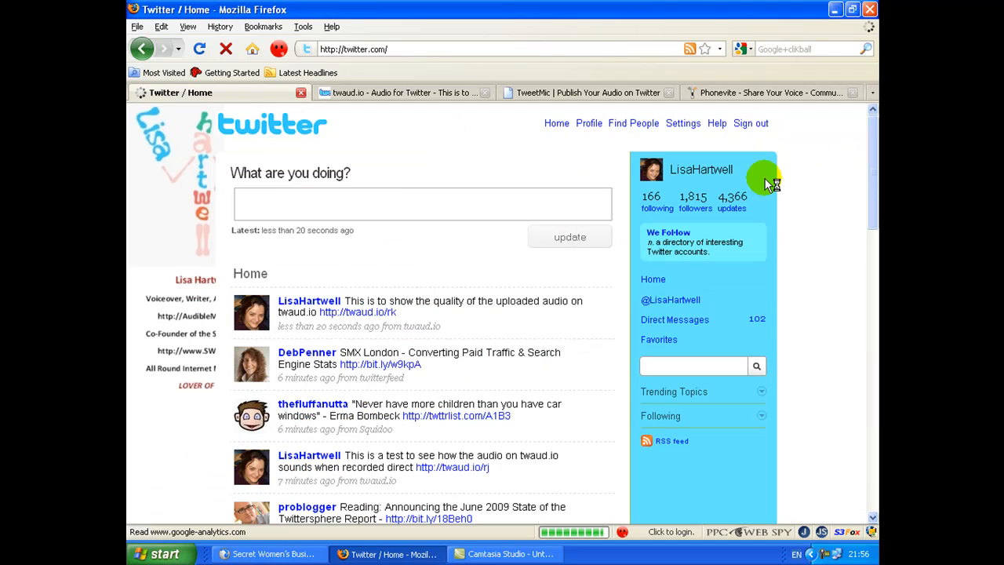
mouse_move(471, 102)
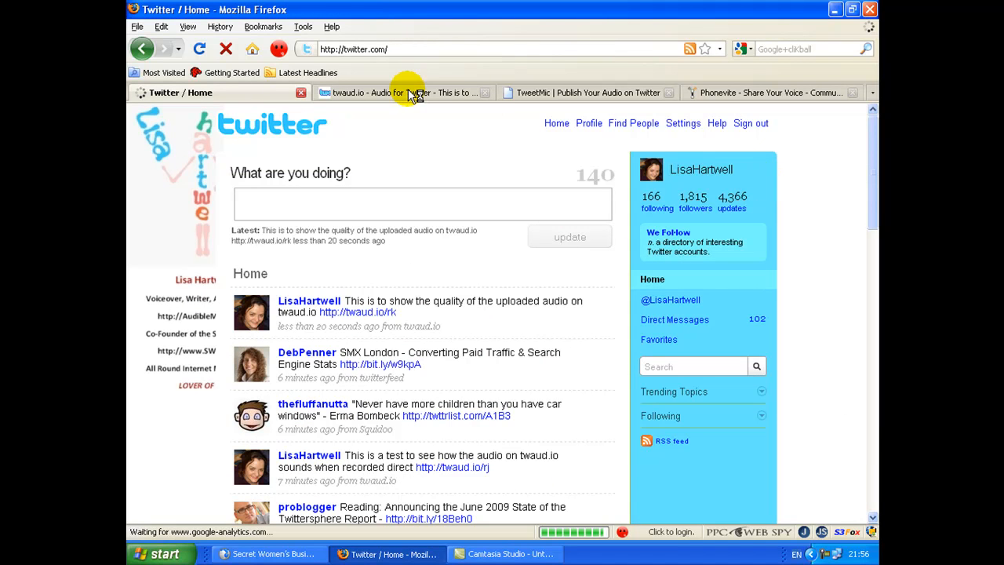
click(384, 93)
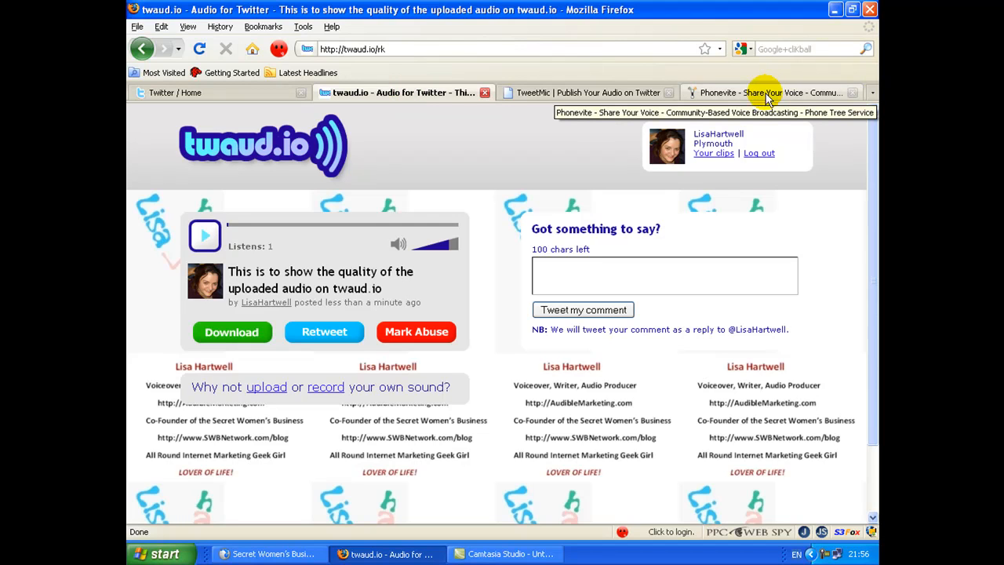
mouse_move(819, 351)
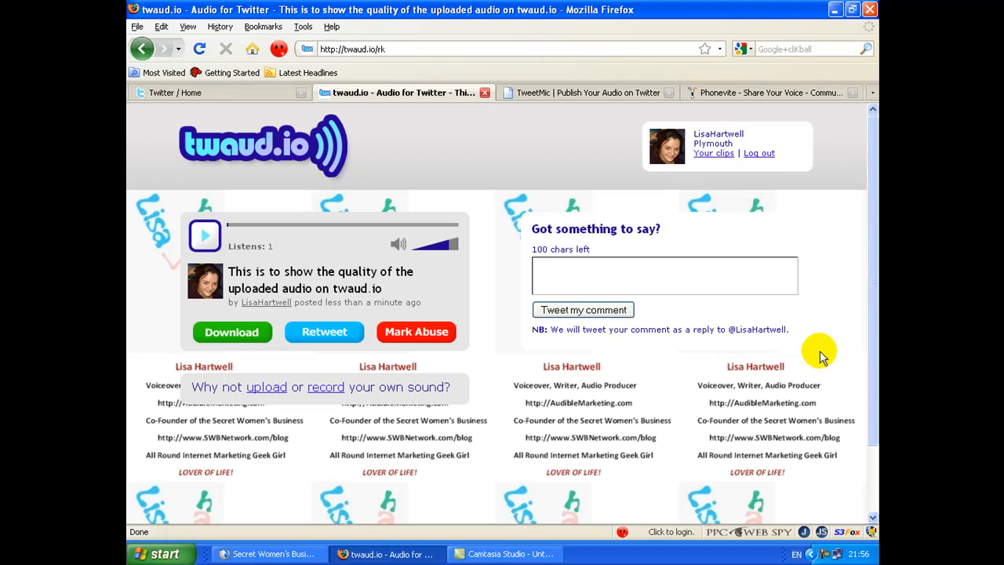